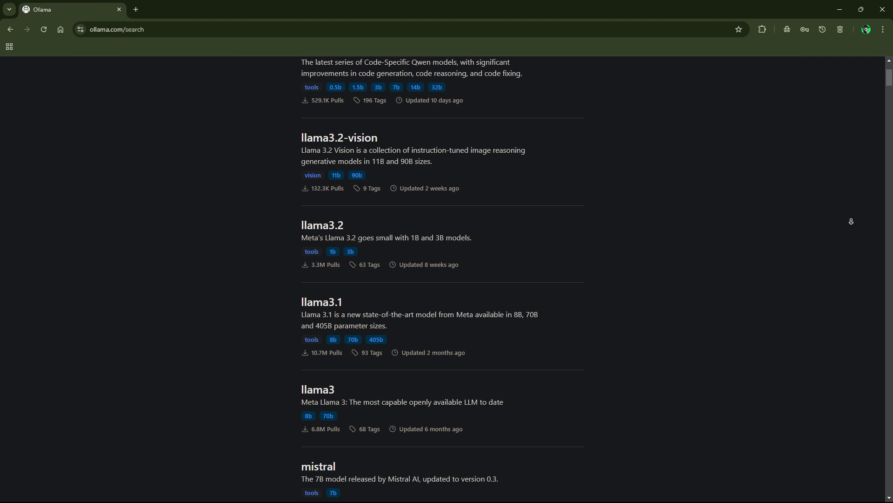
With phi3:latest selected in Open WebUI, fill the prompt with the Roman Empire fun-fact suggestion.
{"action": "scroll", "scroll_direction": "down", "scroll_amount": 3}
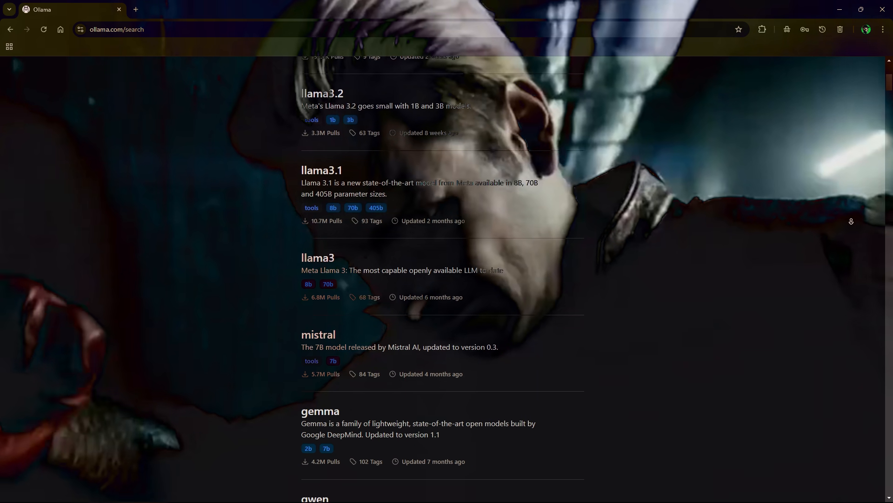
{"action": "scroll", "scroll_direction": "down", "scroll_amount": 3}
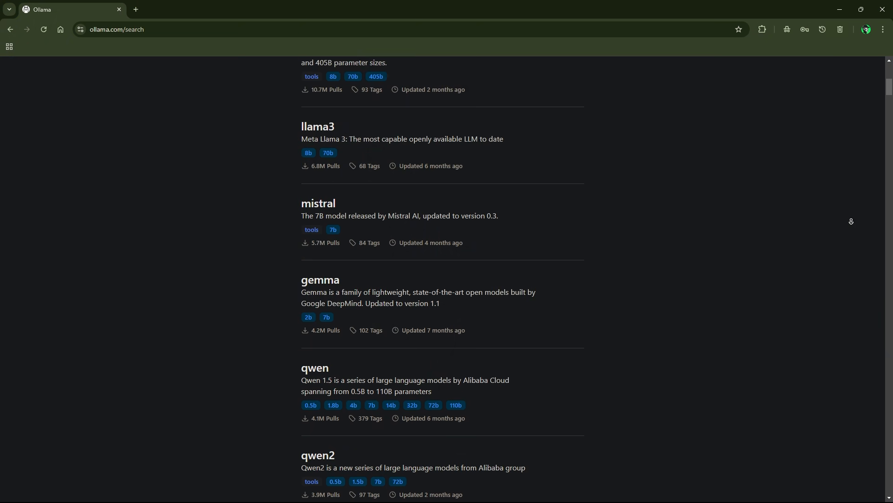
{"action": "scroll", "scroll_direction": "down", "scroll_amount": 3}
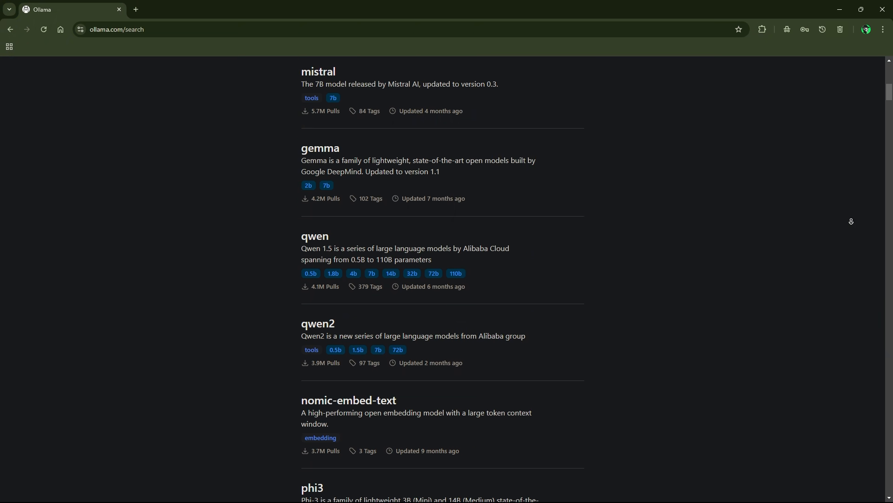
{"action": "scroll", "scroll_direction": "down", "scroll_amount": 3}
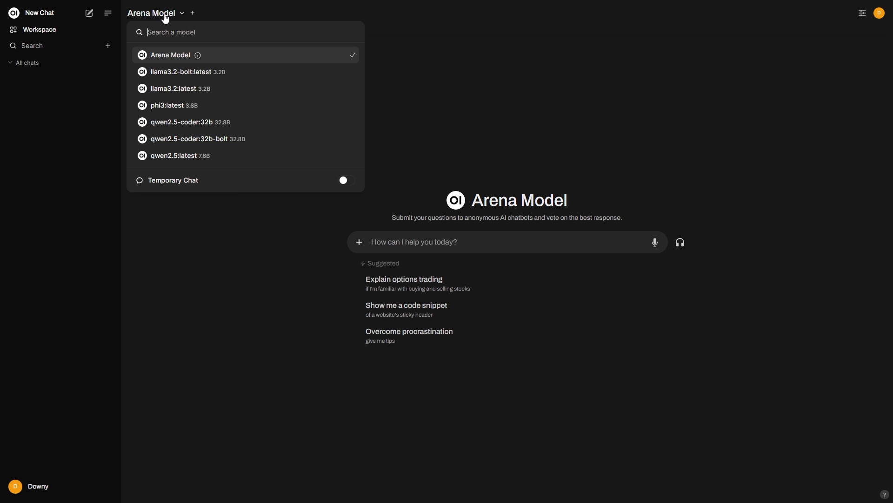
{"action": "mouse_move", "coordinate": [196, 245]}
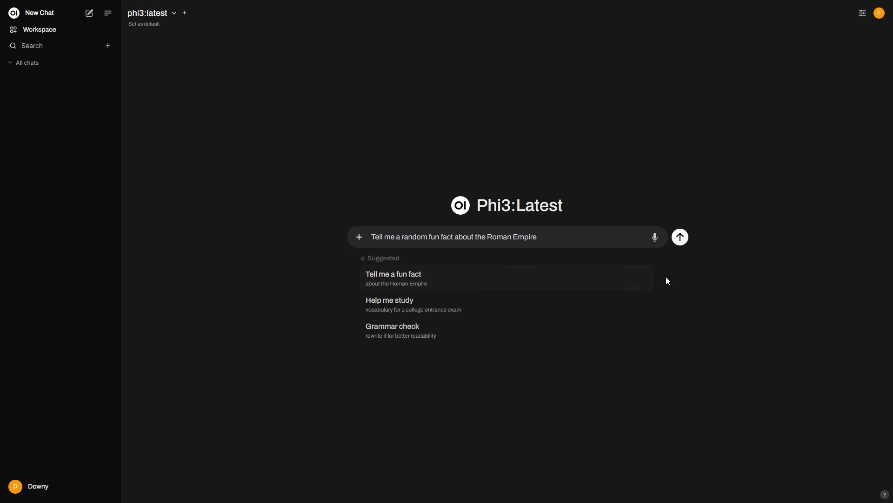
{"action": "left_click", "coordinate": [680, 236]}
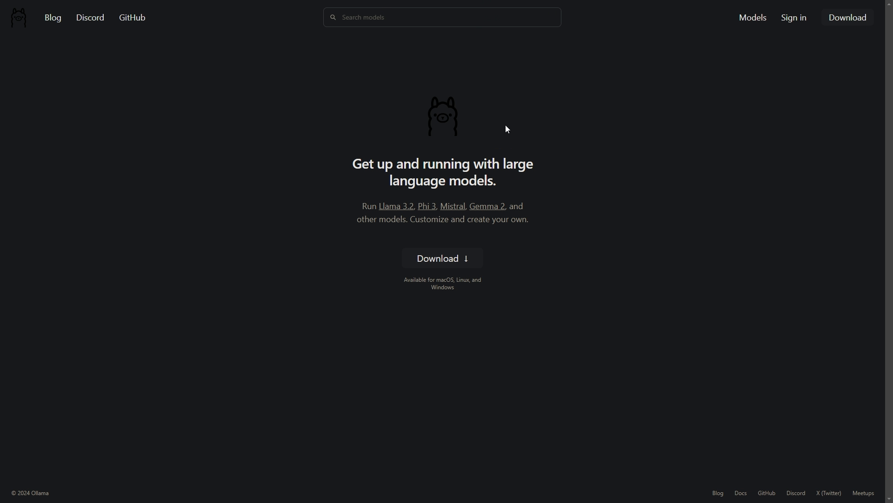
Browse the llama3.2 model page's tag list of 1B and 3B quantized variants.
{"action": "left_click", "coordinate": [396, 206]}
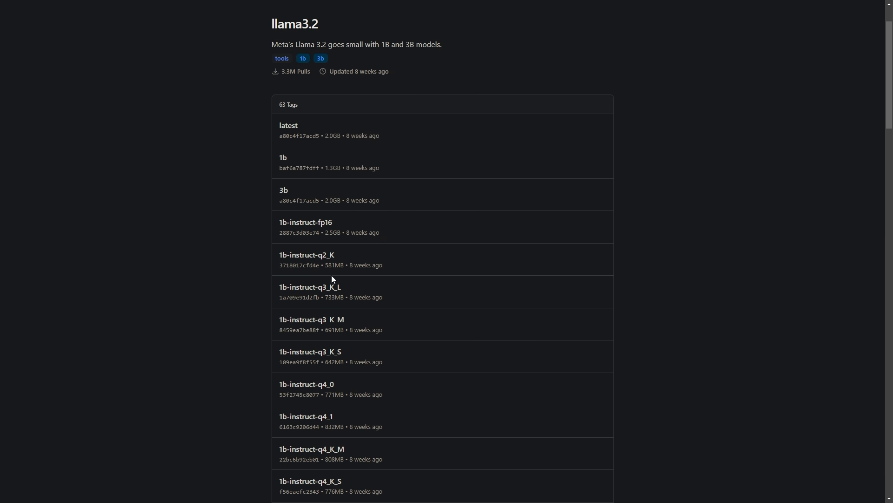
{"action": "scroll", "scroll_direction": "down", "scroll_amount": 3}
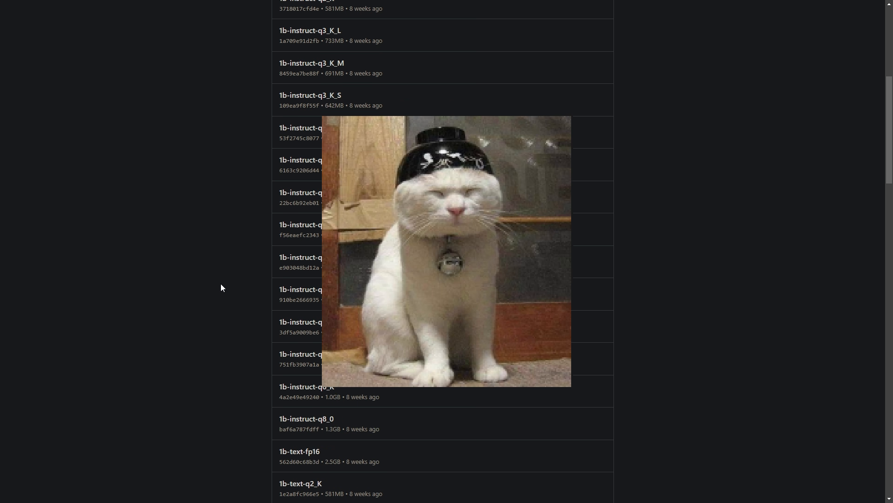
{"action": "scroll", "scroll_direction": "down", "scroll_amount": 3}
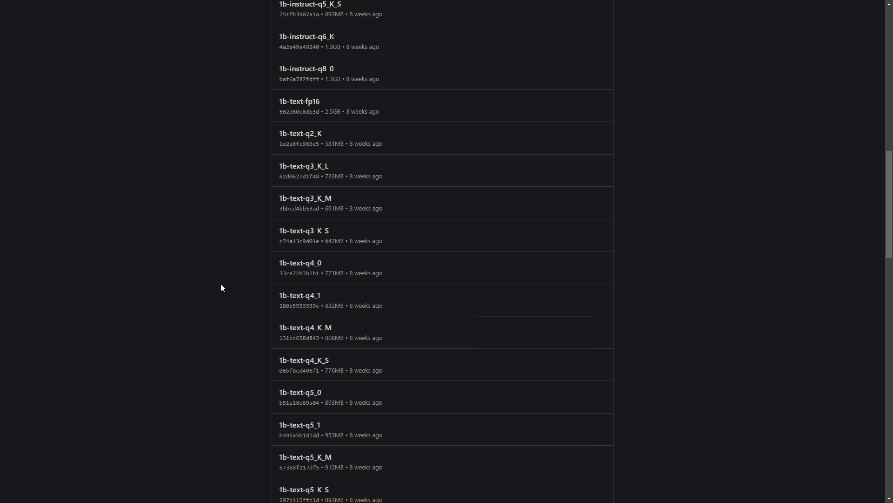
{"action": "scroll", "scroll_direction": "down", "scroll_amount": 3}
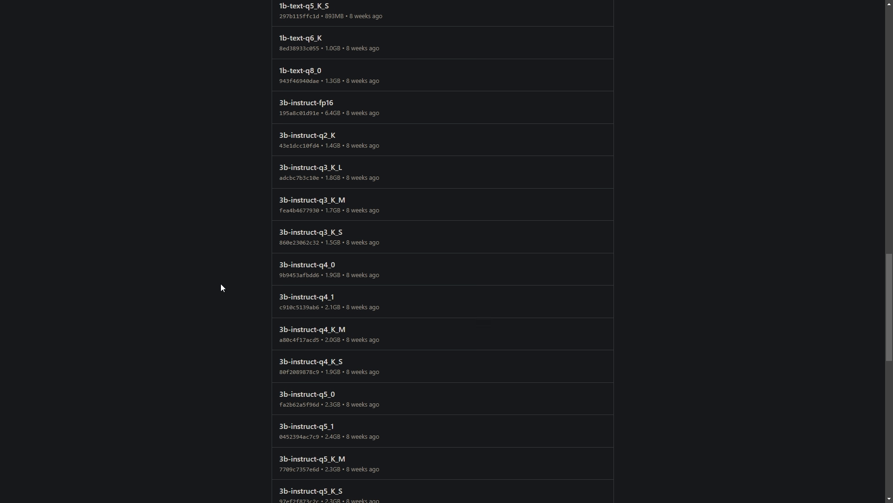
{"action": "scroll", "scroll_direction": "down", "scroll_amount": 3}
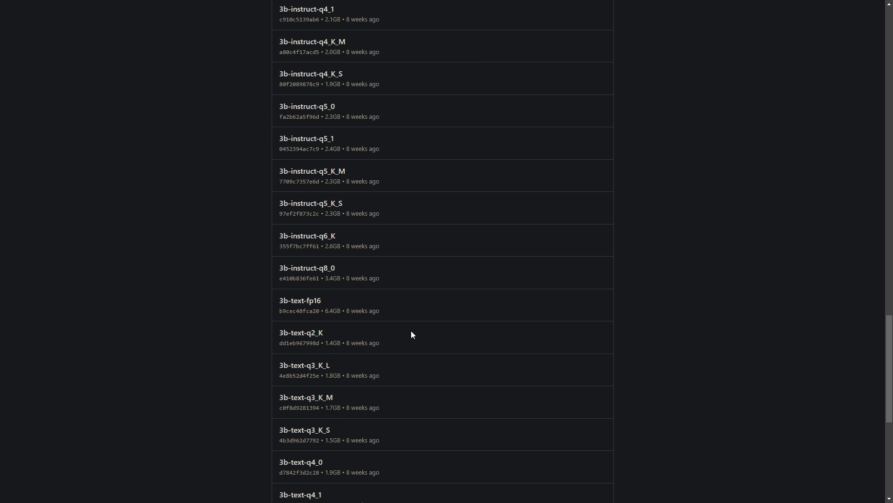
{"action": "scroll", "scroll_direction": "down", "scroll_amount": 3}
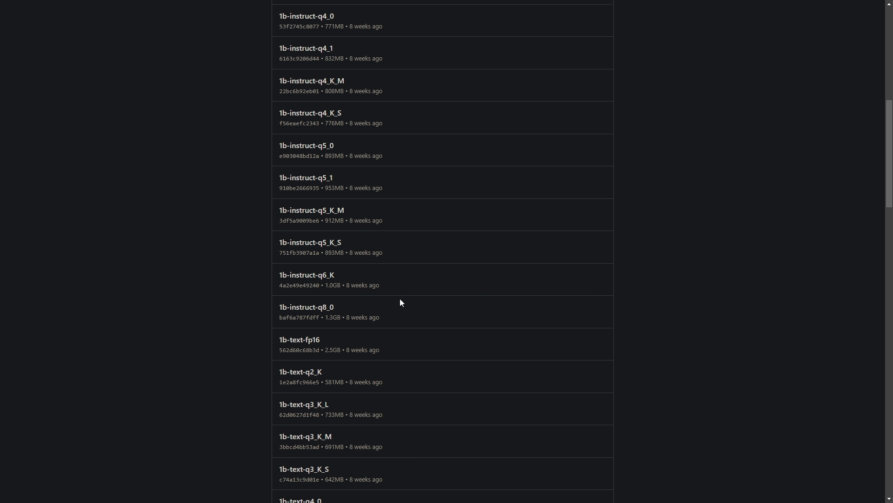
{"action": "scroll", "scroll_direction": "up", "scroll_amount": 3}
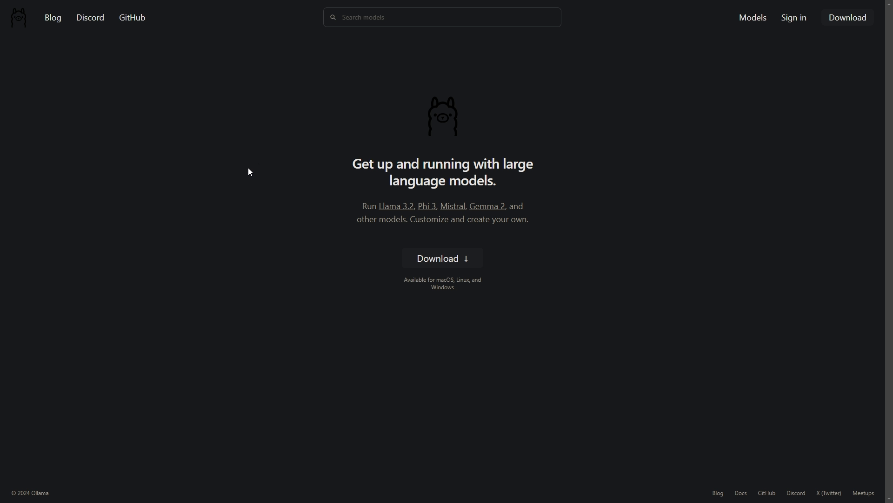
{"action": "mouse_move", "coordinate": [443, 258]}
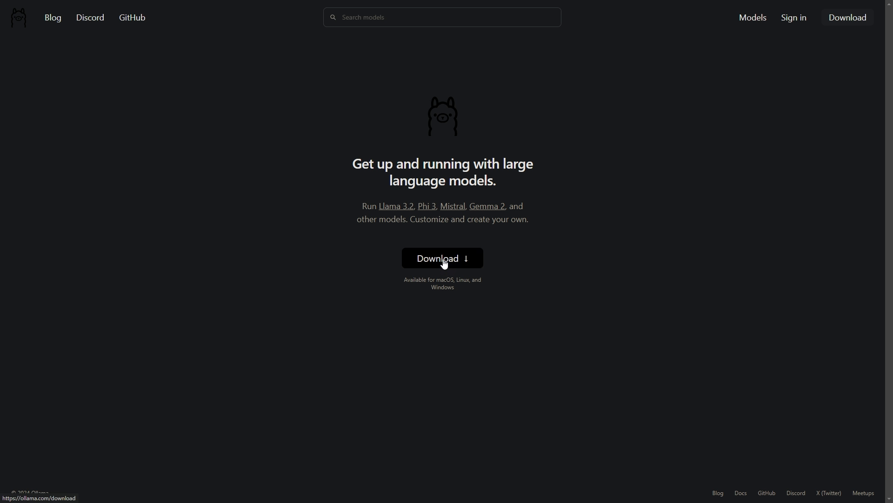
{"action": "mouse_move", "coordinate": [556, 240]}
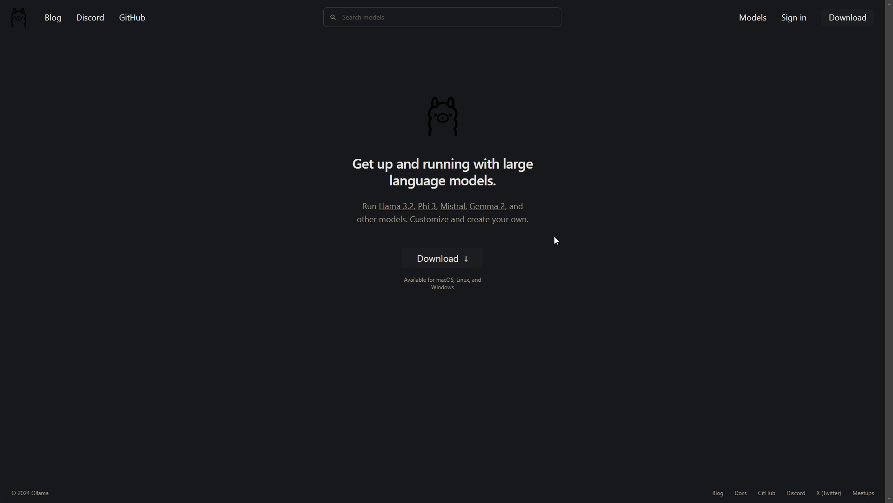
{"action": "mouse_move", "coordinate": [643, 270]}
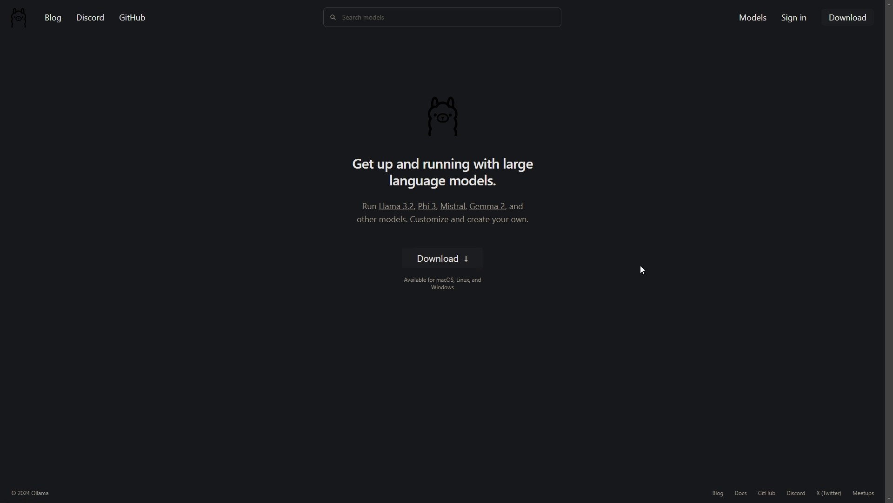
{"action": "mouse_move", "coordinate": [814, 439]}
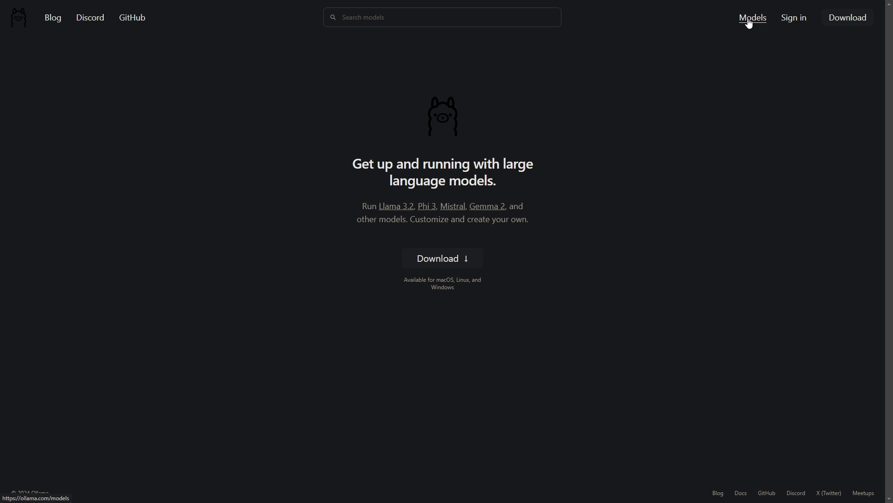
Search the Ollama model library for 'phi' and 'mistral' and view the mistral and phi3 pages.
{"action": "left_click", "coordinate": [751, 17]}
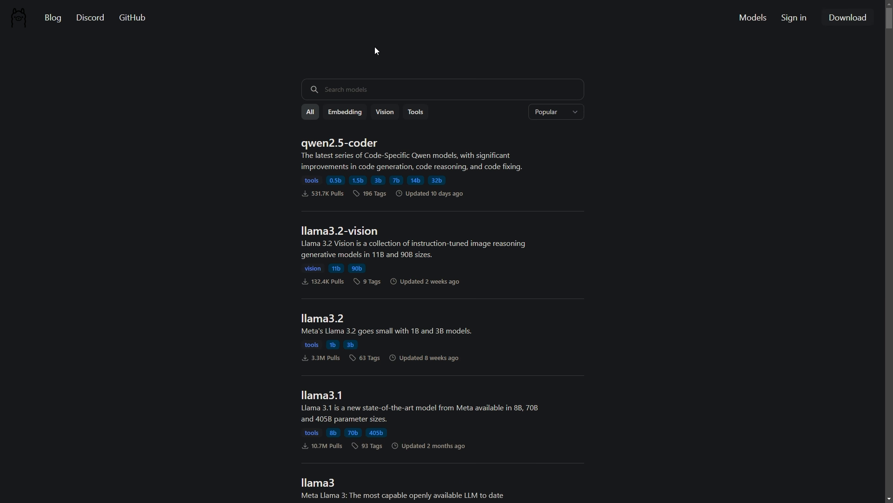
{"action": "type", "text": "phi"}
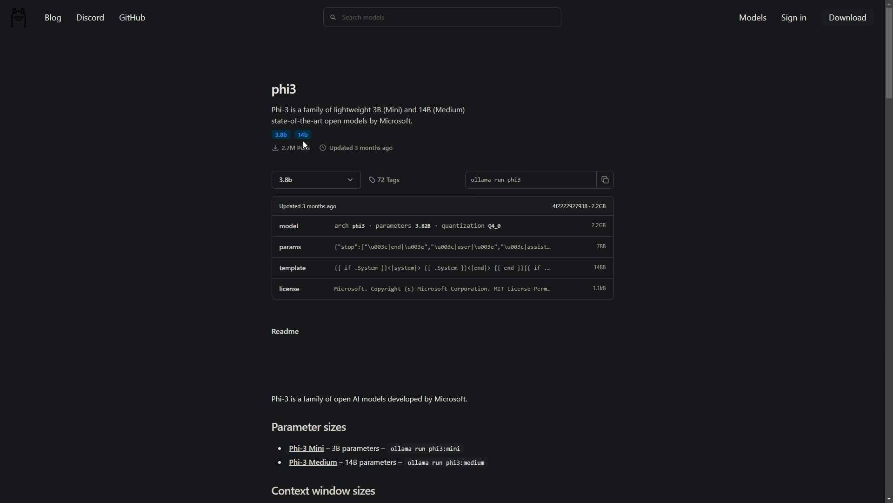
{"action": "type", "text": "misstral"}
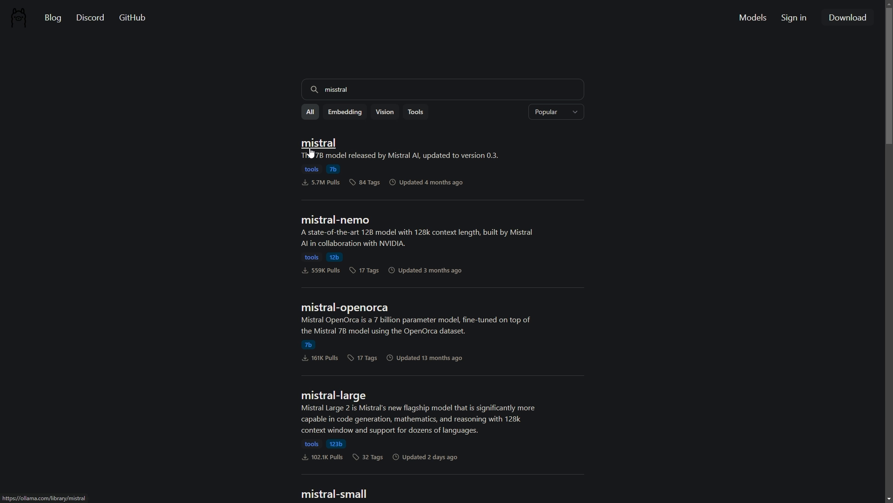
{"action": "left_click", "coordinate": [318, 144]}
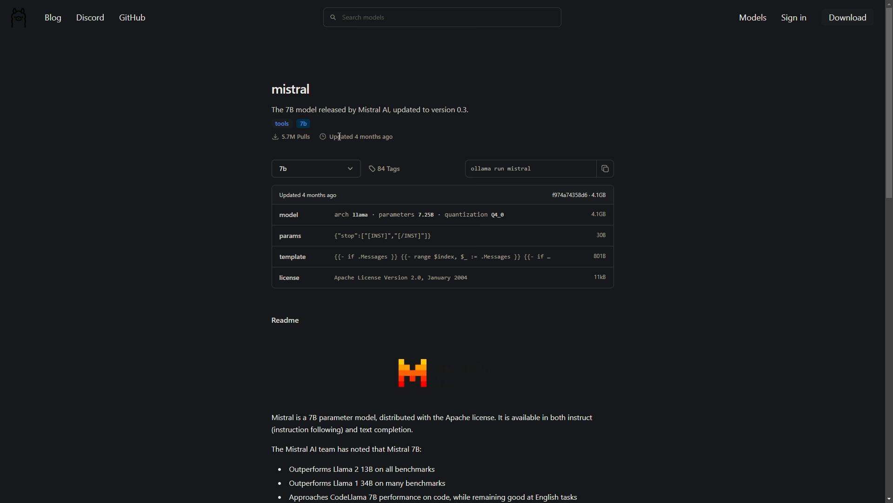
{"action": "type", "text": "misstral"}
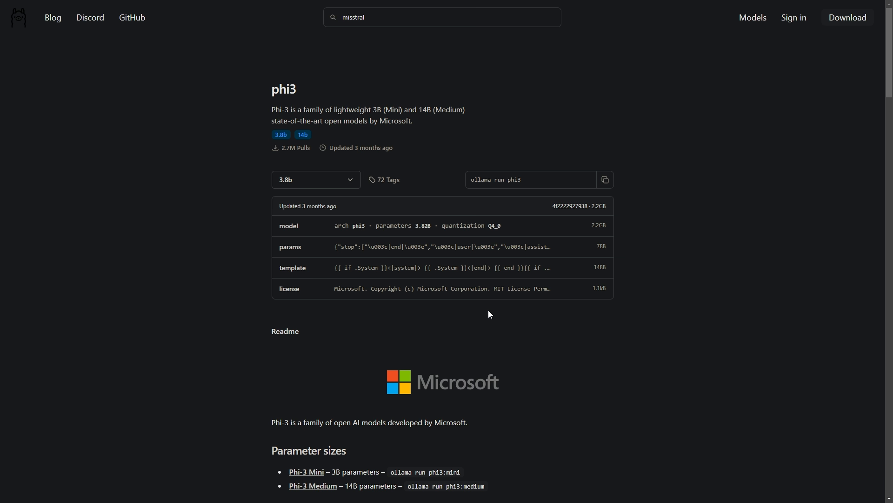
{"action": "mouse_move", "coordinate": [346, 341]}
{"action": "type", "text": "o"}
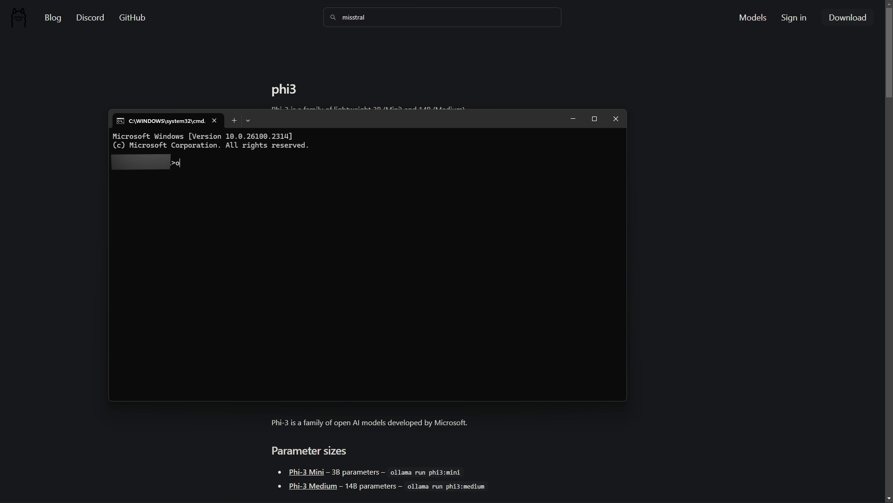
Enter 'ollama run phi3' at the Command Prompt to start the phi3 model.
{"action": "type", "text": "llama"}
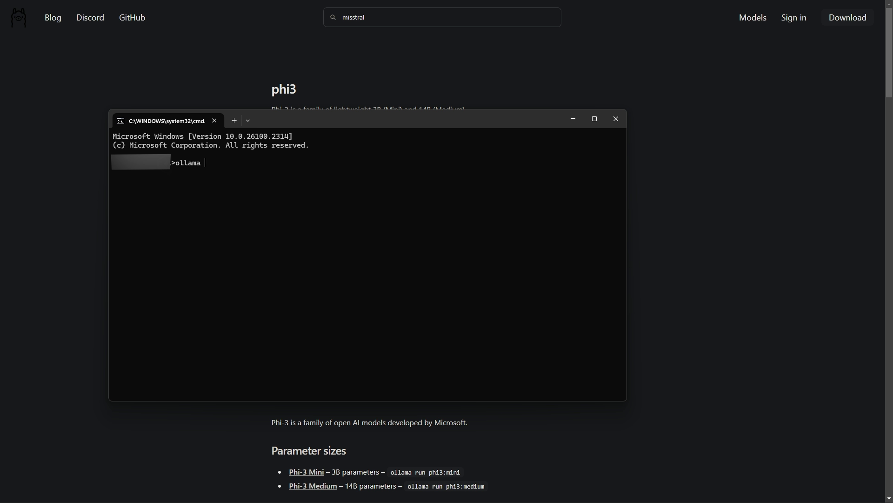
{"action": "type", "text": "run phi3"}
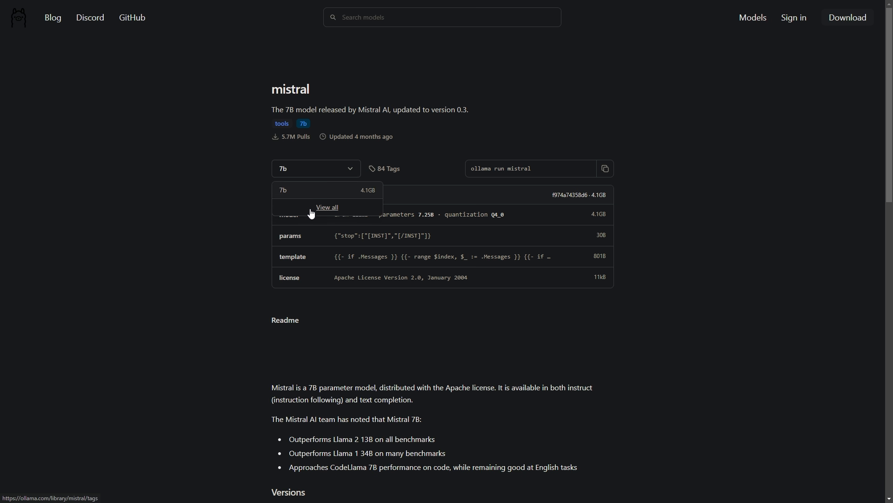
Show all 84 mistral tags and scroll down from latest into the 7b variants.
{"action": "left_click", "coordinate": [327, 207]}
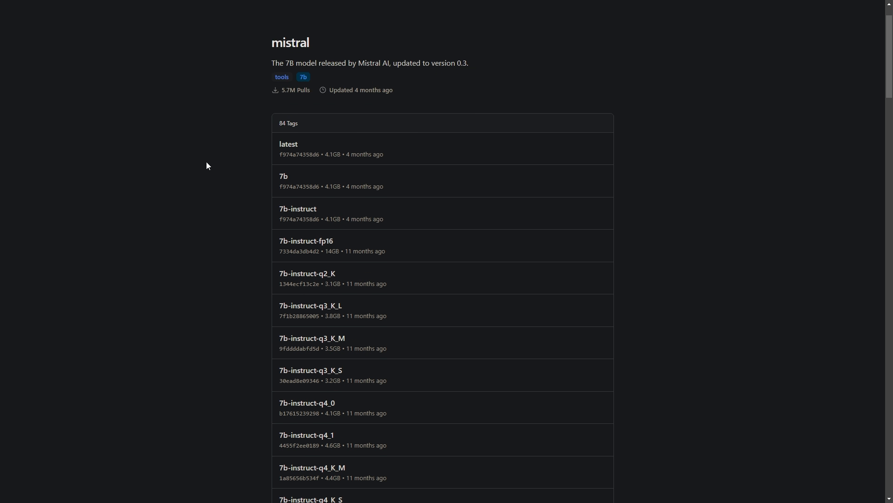
{"action": "mouse_move", "coordinate": [278, 186]}
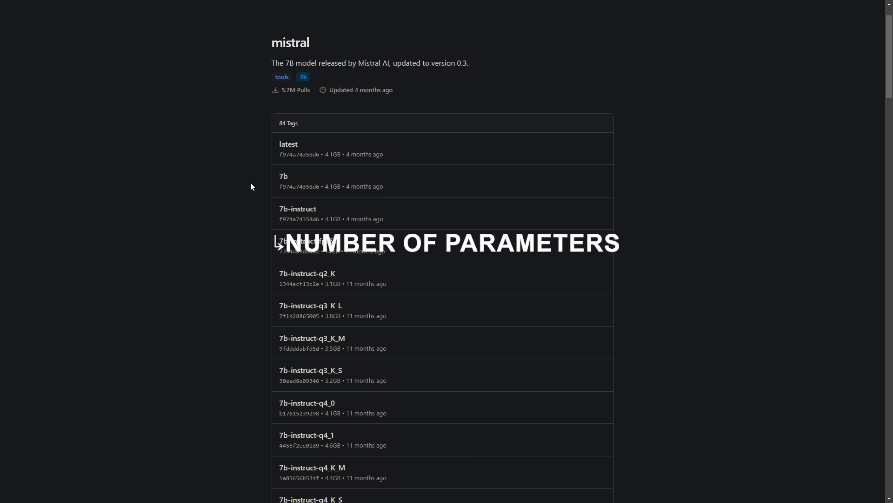
{"action": "scroll", "scroll_direction": "down", "scroll_amount": 3}
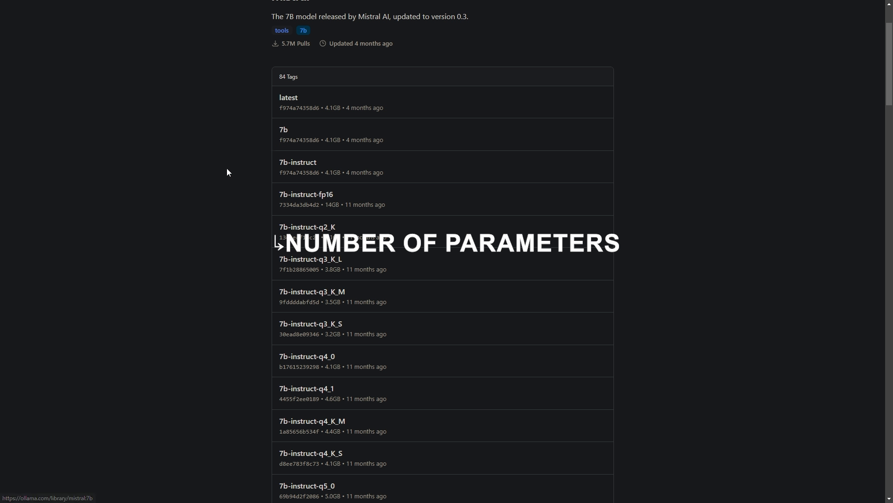
{"action": "mouse_move", "coordinate": [231, 123]}
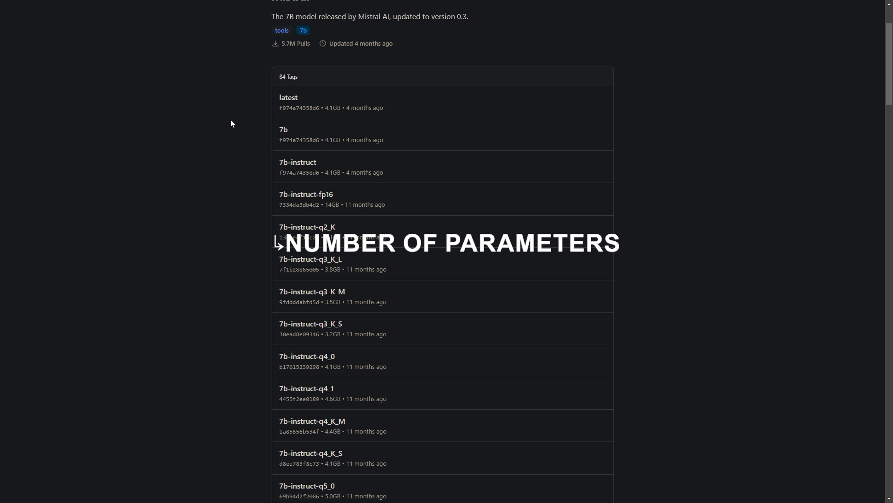
{"action": "mouse_move", "coordinate": [228, 169]}
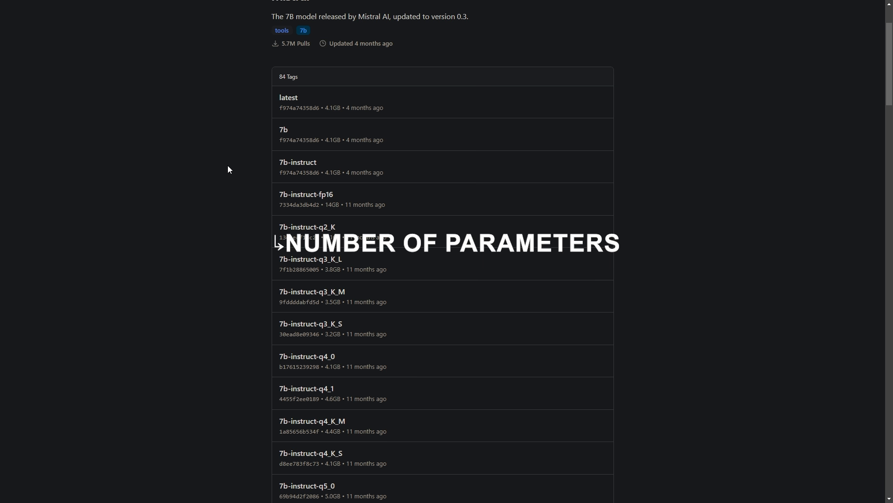
{"action": "scroll", "scroll_direction": "down", "scroll_amount": 3}
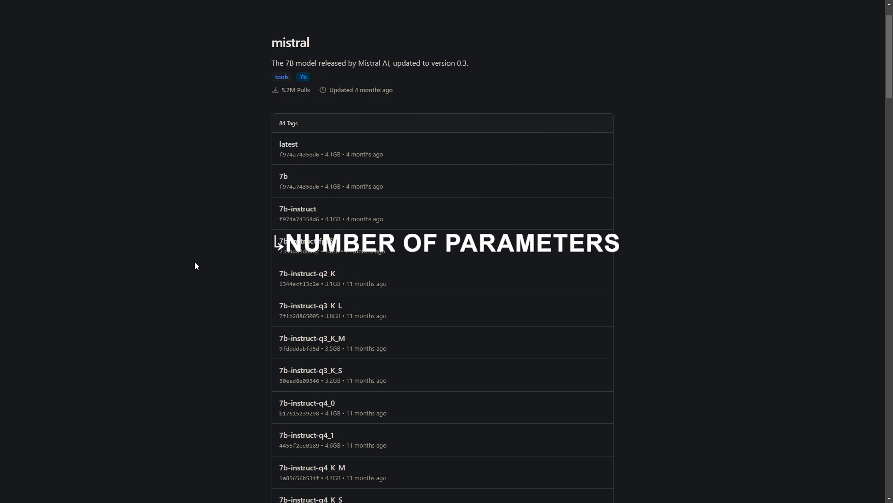
{"action": "mouse_move", "coordinate": [186, 255]}
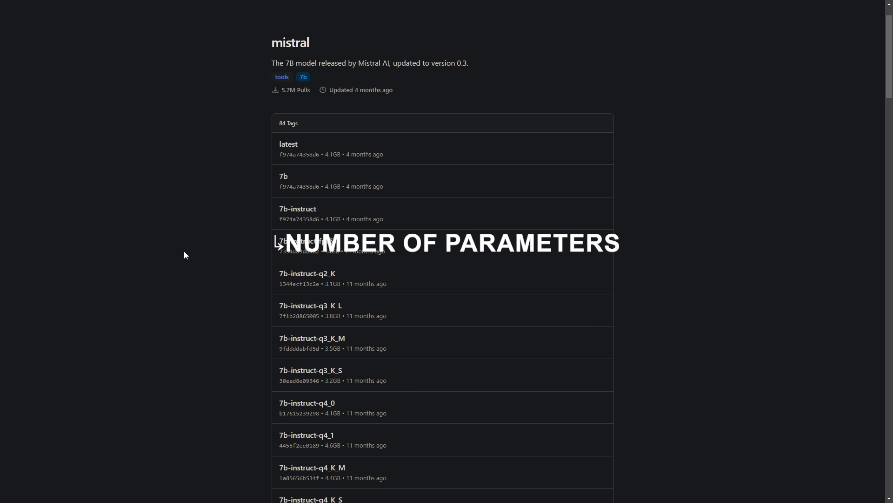
{"action": "mouse_move", "coordinate": [217, 304]}
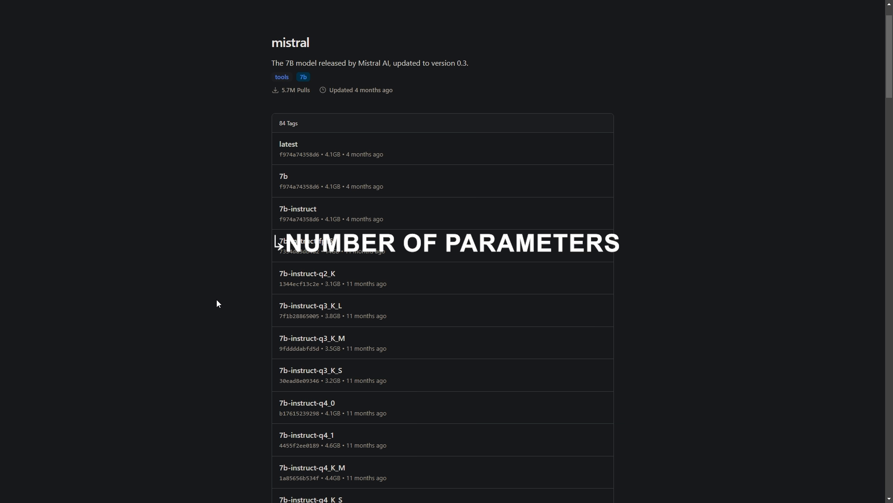
{"action": "scroll", "scroll_direction": "down", "scroll_amount": 3}
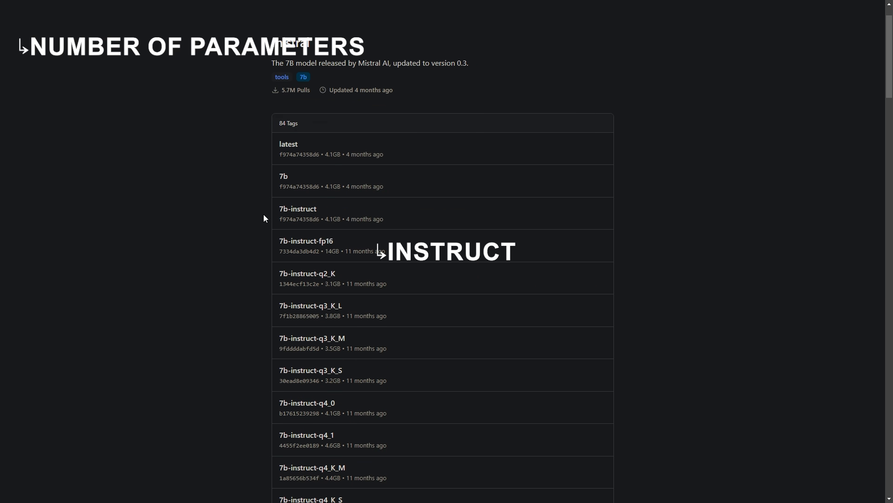
Highlight 'instruct' in the 7b-instruct tag and continue through the quantized and fp16 variants.
{"action": "double_click", "coordinate": [302, 209]}
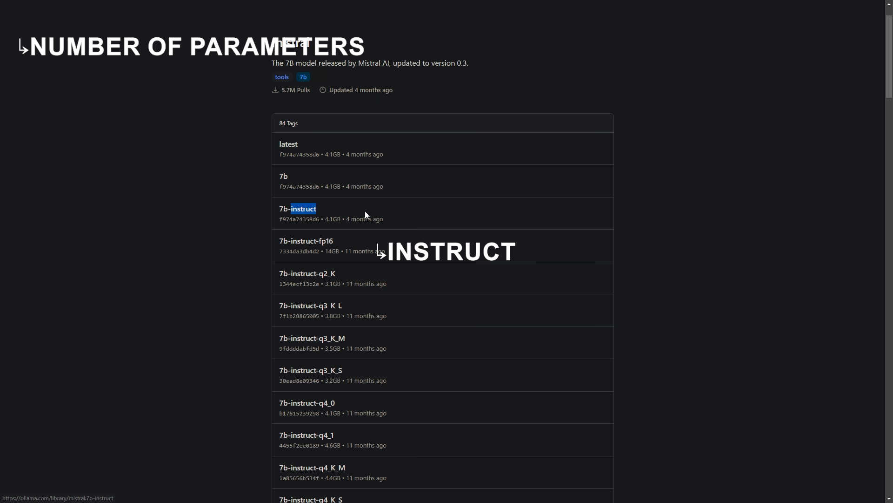
{"action": "scroll", "scroll_direction": "down", "scroll_amount": 3}
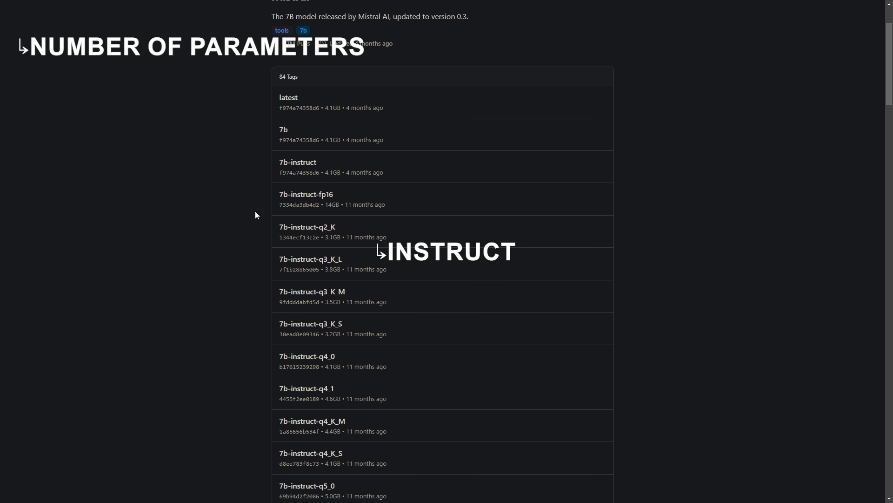
{"action": "mouse_move", "coordinate": [252, 276]}
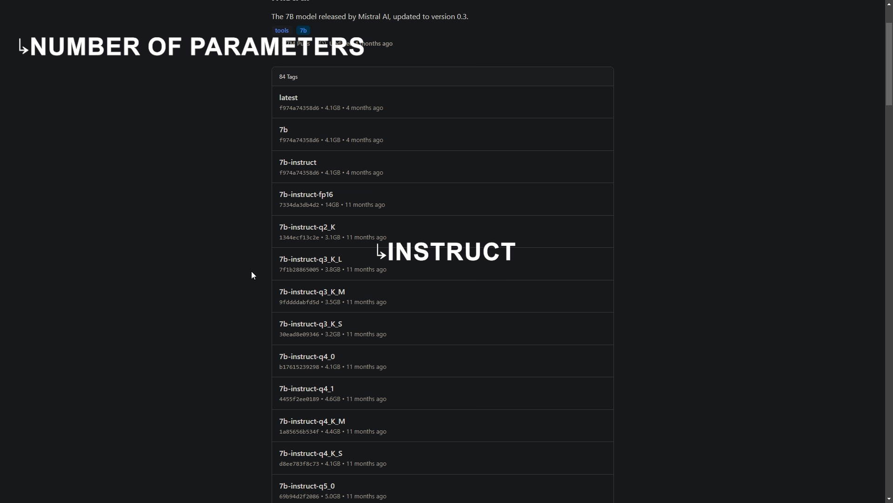
{"action": "scroll", "scroll_direction": "down", "scroll_amount": 3}
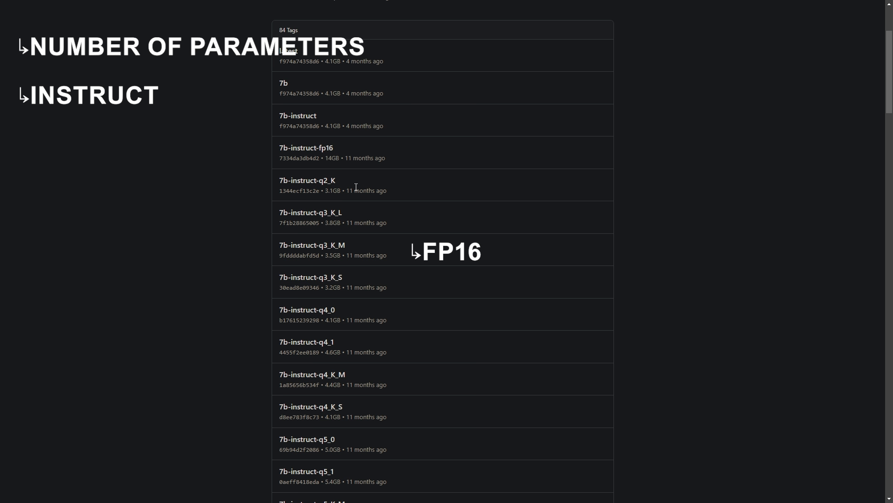
{"action": "mouse_move", "coordinate": [404, 211]}
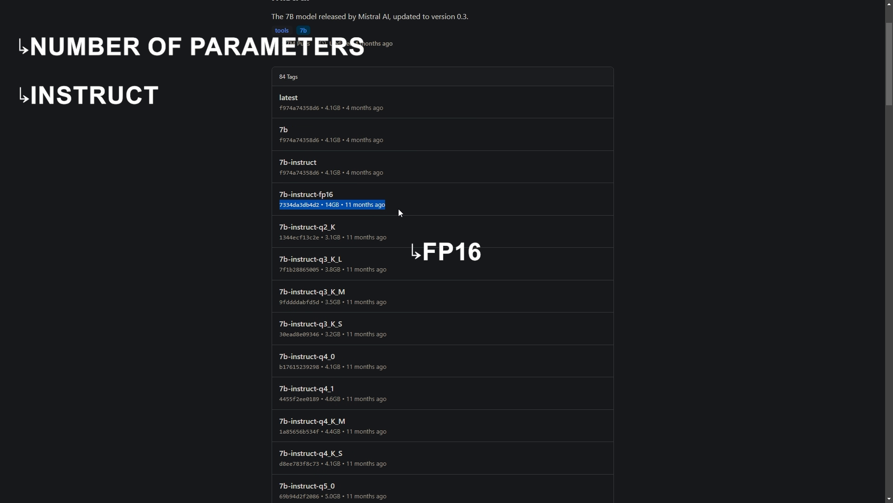
{"action": "scroll", "scroll_direction": "down", "scroll_amount": 3}
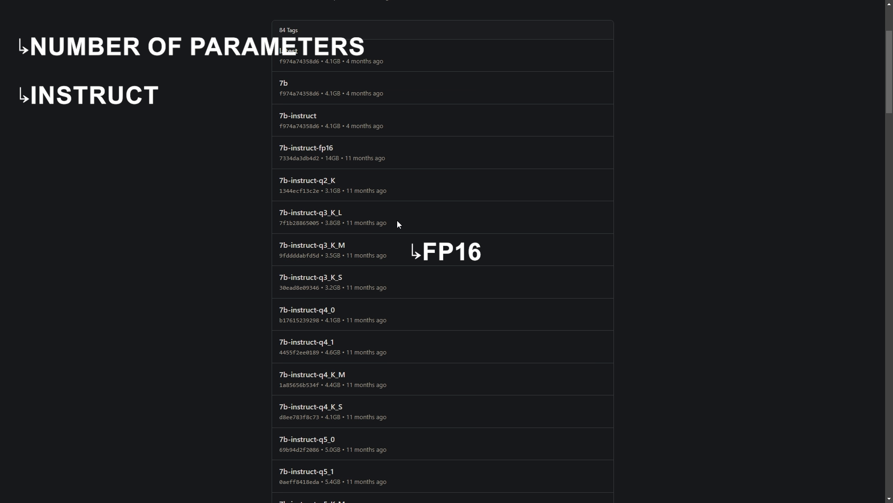
{"action": "mouse_move", "coordinate": [253, 222]}
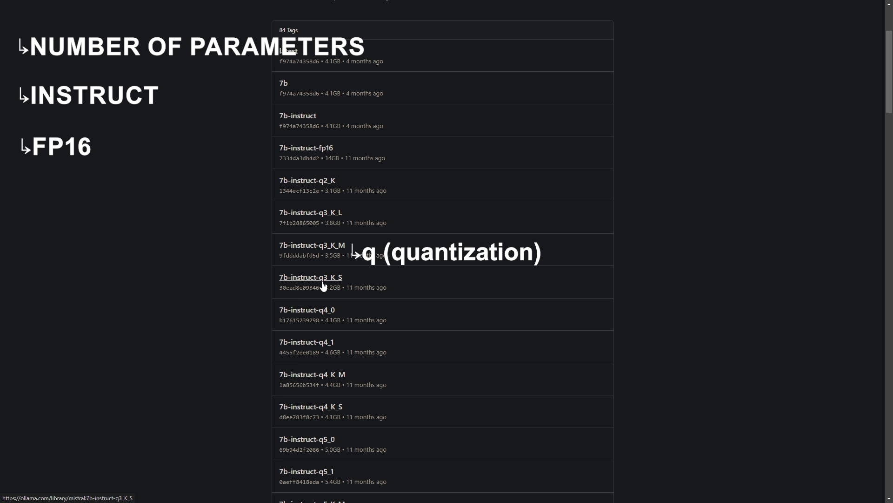
{"action": "mouse_move", "coordinate": [485, 209]}
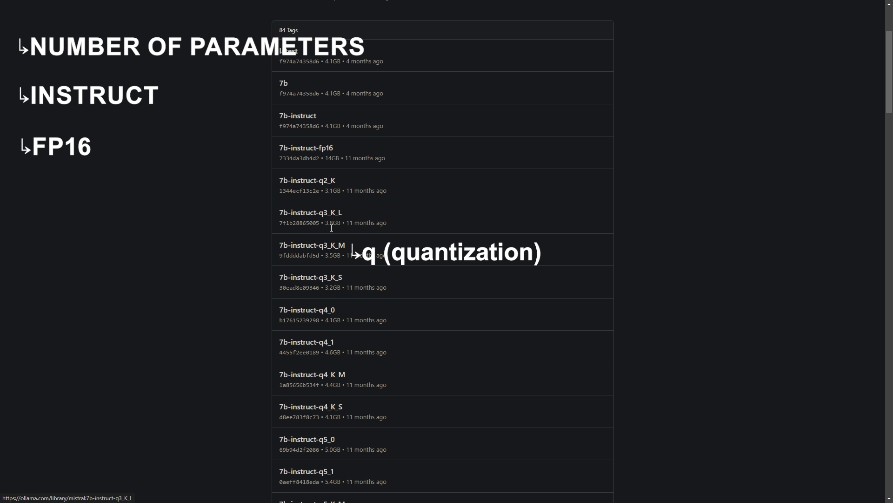
{"action": "scroll", "scroll_direction": "down", "scroll_amount": 3}
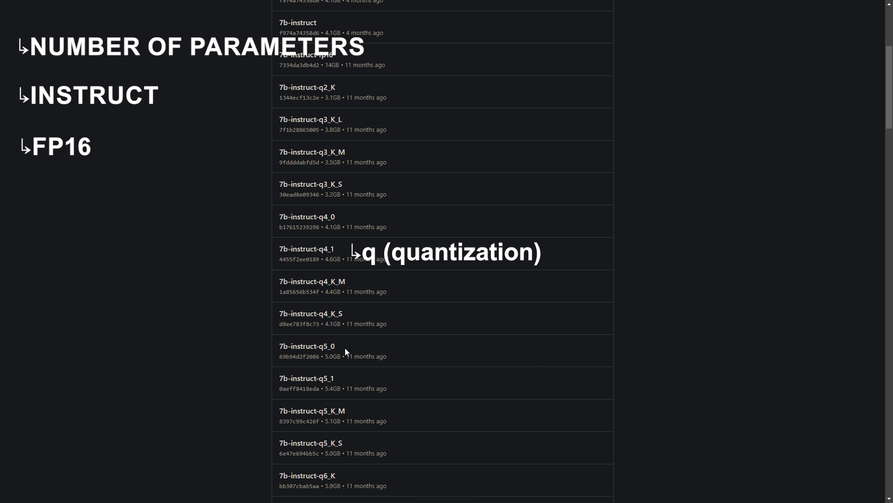
{"action": "scroll", "scroll_direction": "down", "scroll_amount": 3}
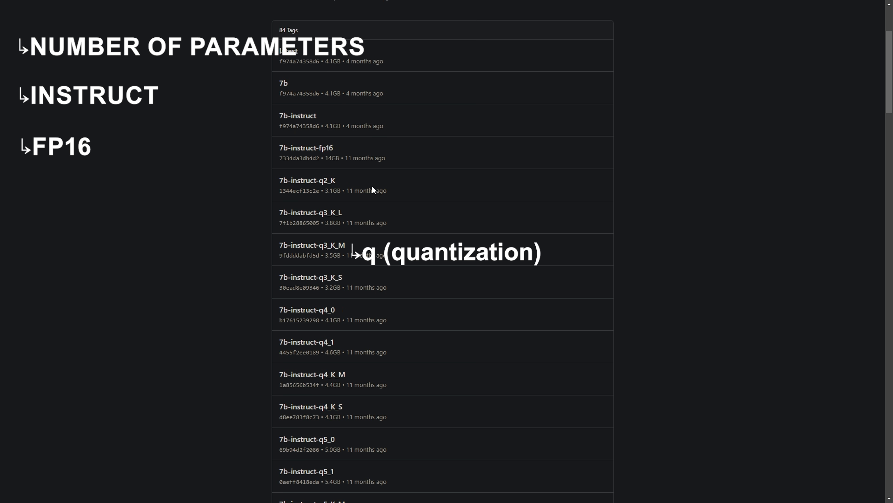
{"action": "scroll", "scroll_direction": "down", "scroll_amount": 3}
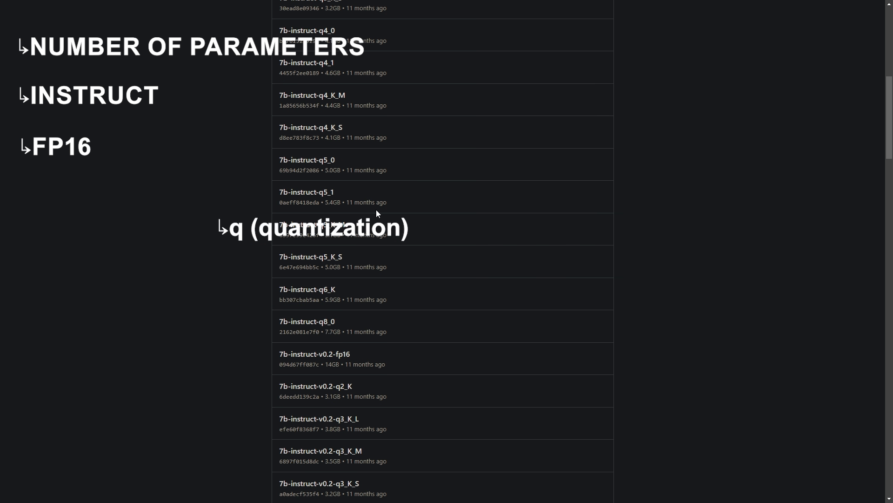
{"action": "scroll", "scroll_direction": "down", "scroll_amount": 3}
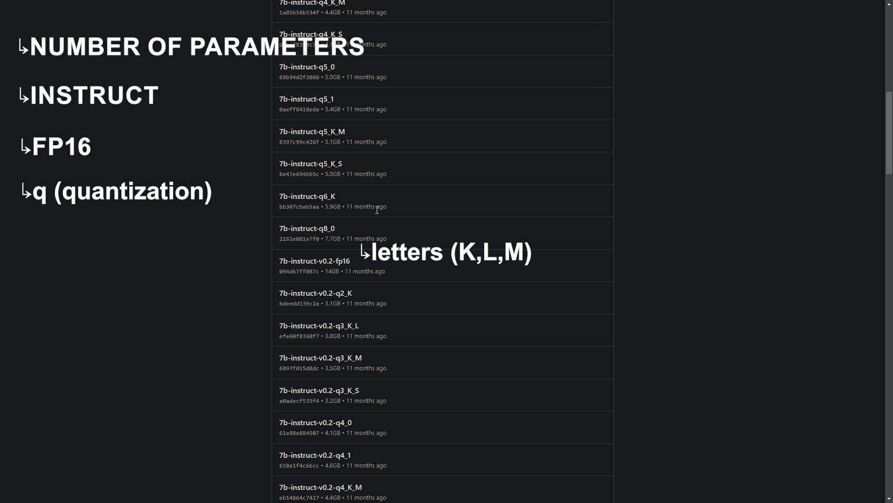
{"action": "scroll", "scroll_direction": "down", "scroll_amount": 3}
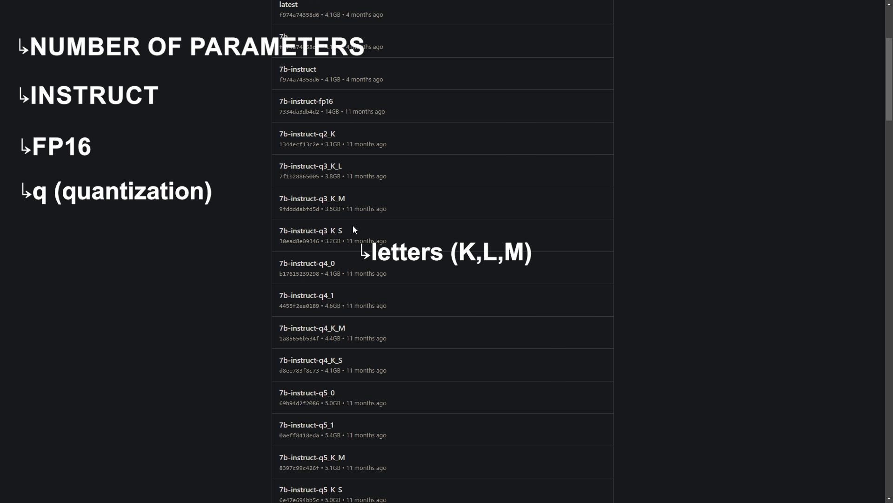
{"action": "scroll", "scroll_direction": "down", "scroll_amount": 3}
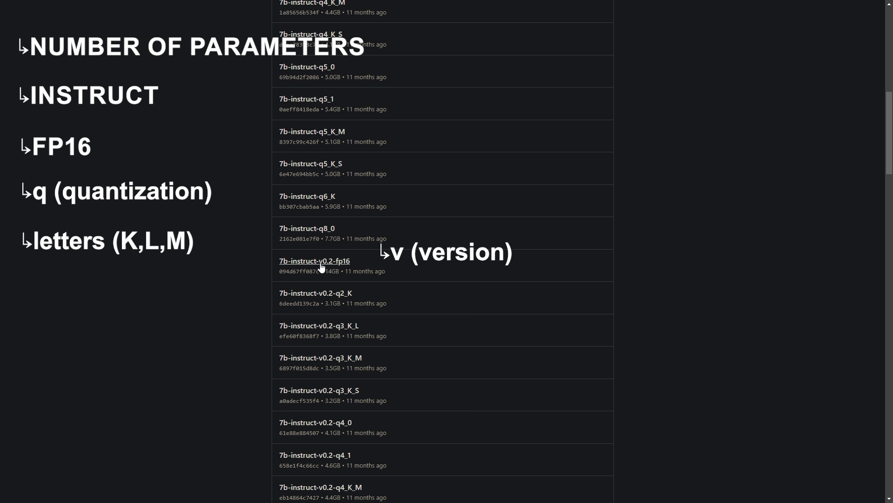
{"action": "scroll", "scroll_direction": "down", "scroll_amount": 3}
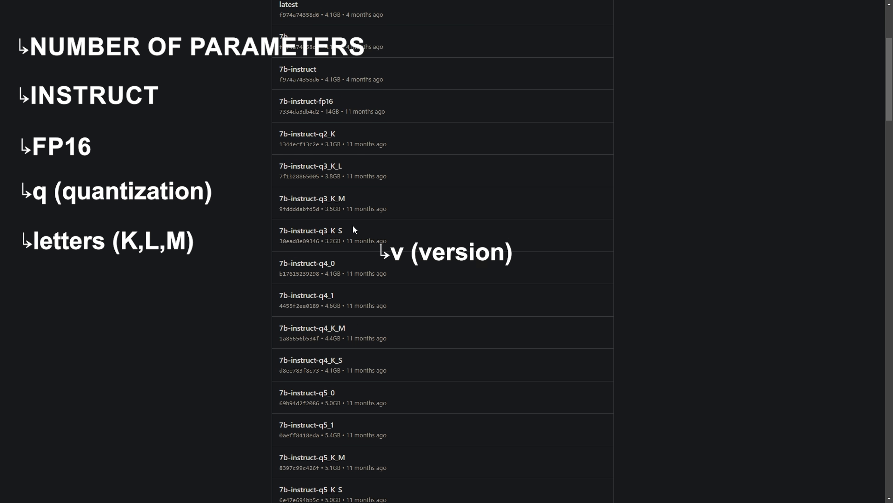
{"action": "scroll", "scroll_direction": "down", "scroll_amount": 3}
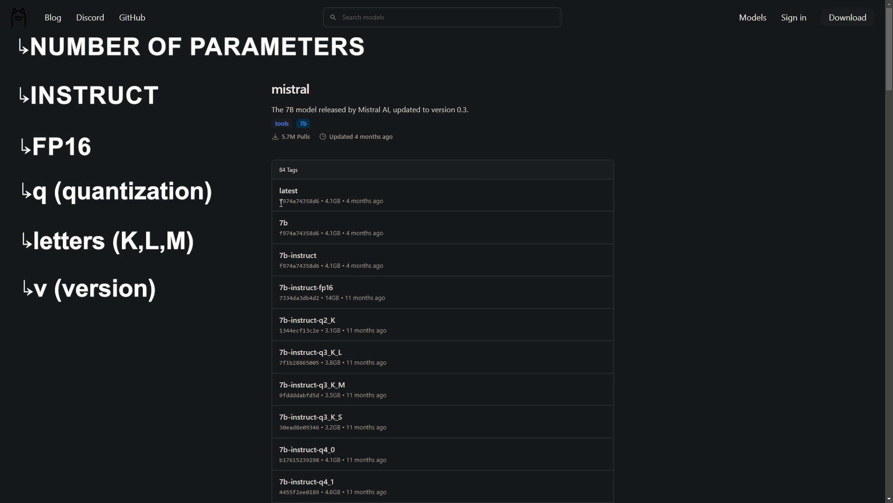
{"action": "mouse_move", "coordinate": [302, 211]}
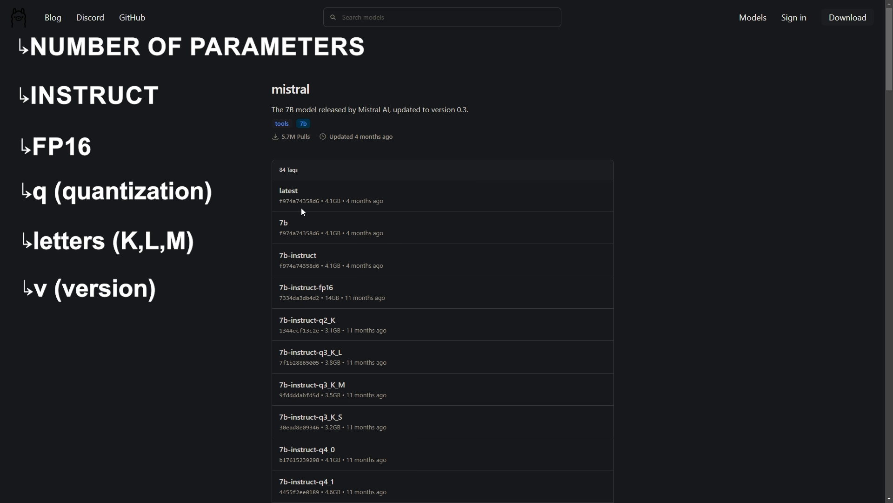
{"action": "mouse_move", "coordinate": [305, 213]}
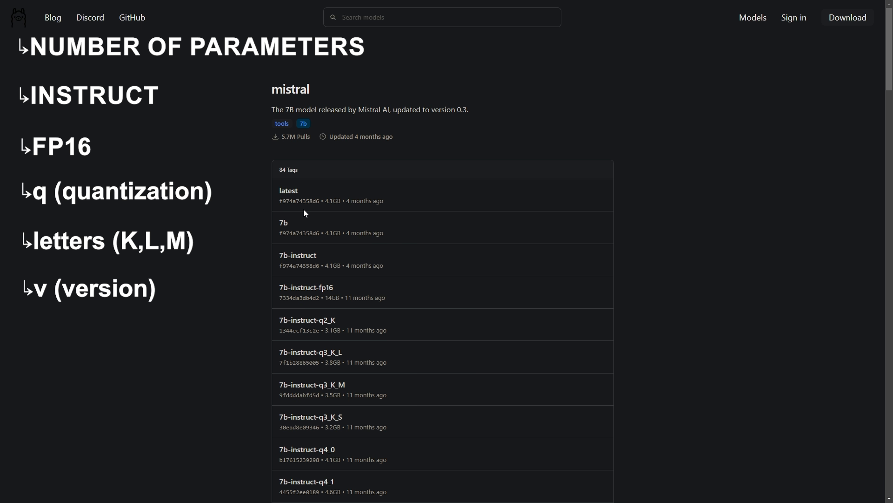
{"action": "mouse_move", "coordinate": [324, 221]}
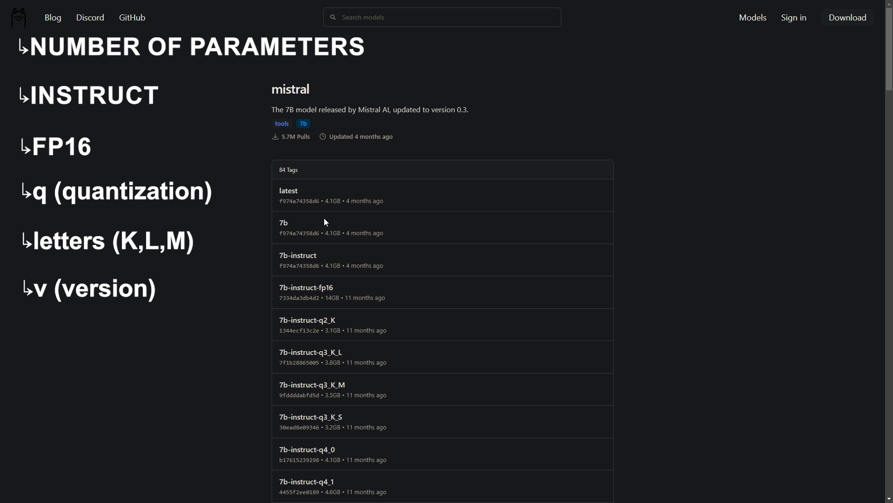
{"action": "scroll", "scroll_direction": "down", "scroll_amount": 3}
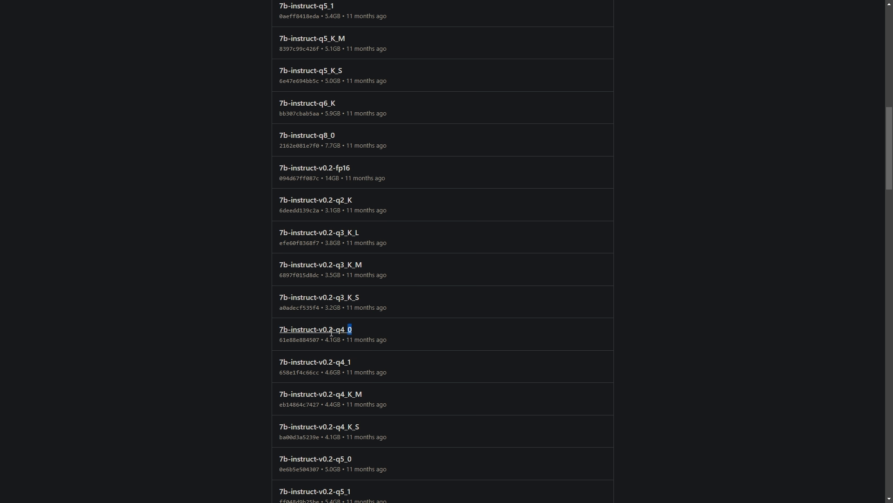
Scroll to mistral's v0.2 tags and select the 7b-instruct-v0.2-q4_0 tag name.
{"action": "scroll", "scroll_direction": "down", "scroll_amount": 3}
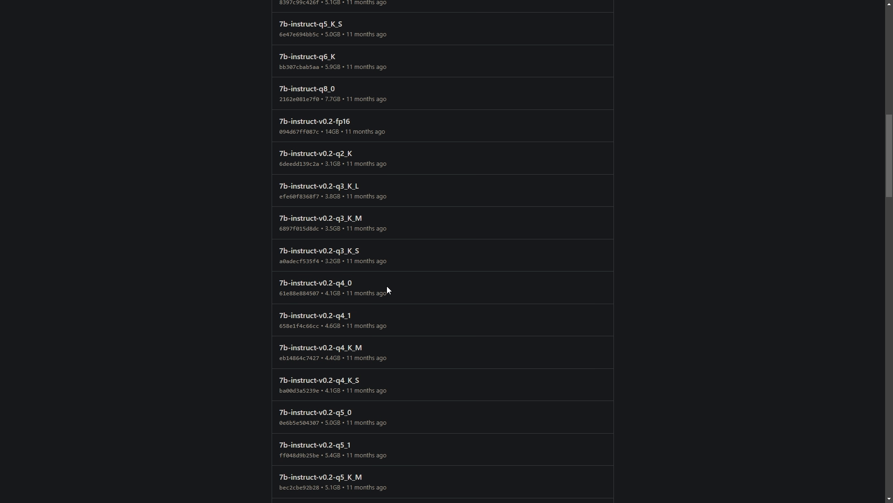
{"action": "mouse_move", "coordinate": [293, 291]}
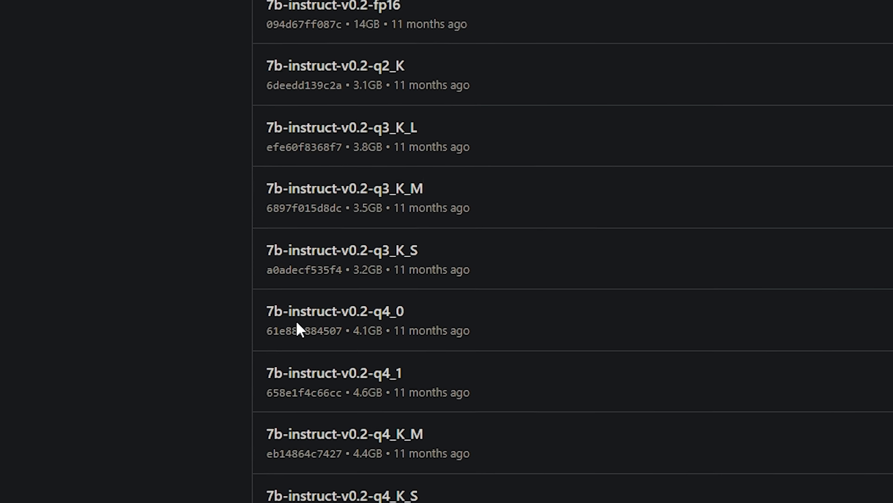
{"action": "scroll", "scroll_direction": "down", "scroll_amount": 3}
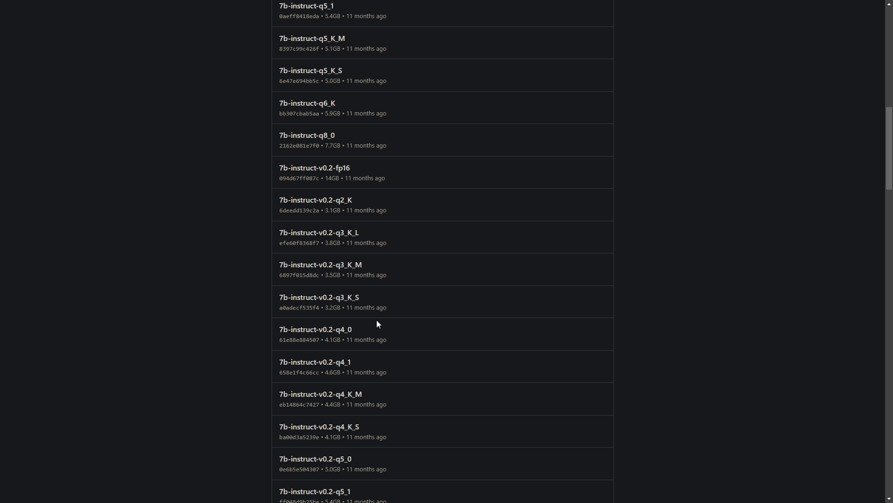
{"action": "double_click", "coordinate": [315, 328]}
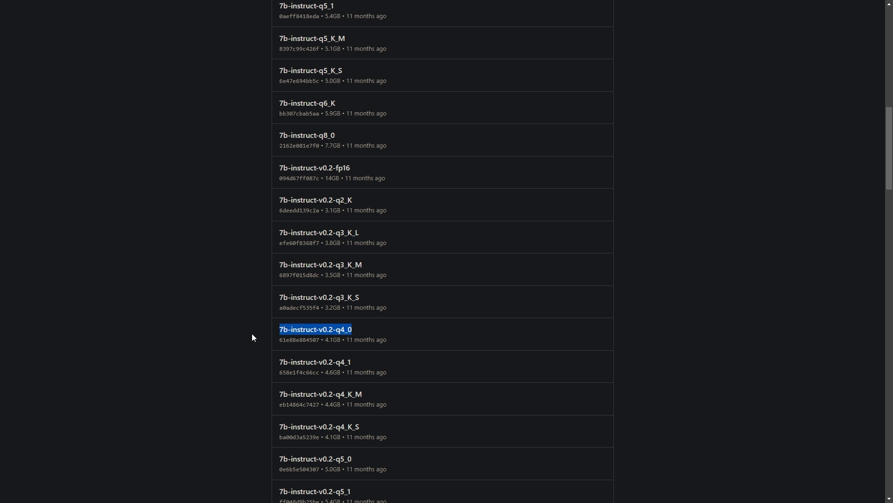
{"action": "scroll", "scroll_direction": "down", "scroll_amount": 3}
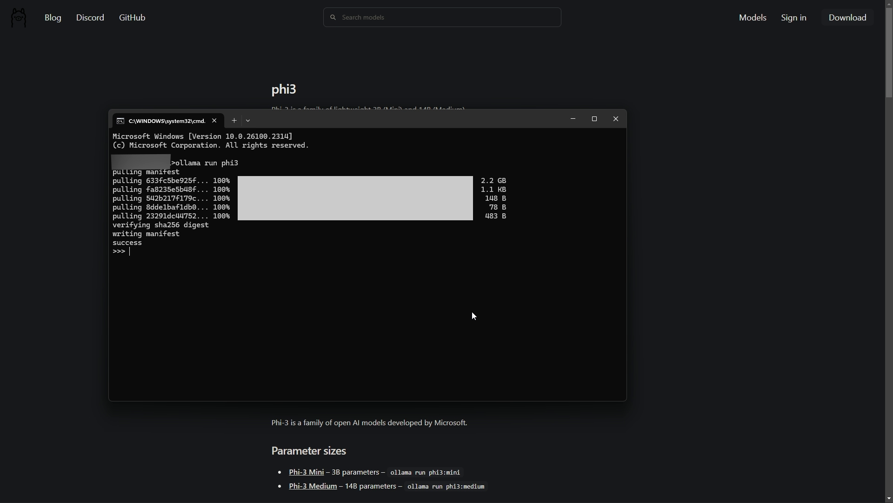
{"action": "mouse_move", "coordinate": [255, 143]}
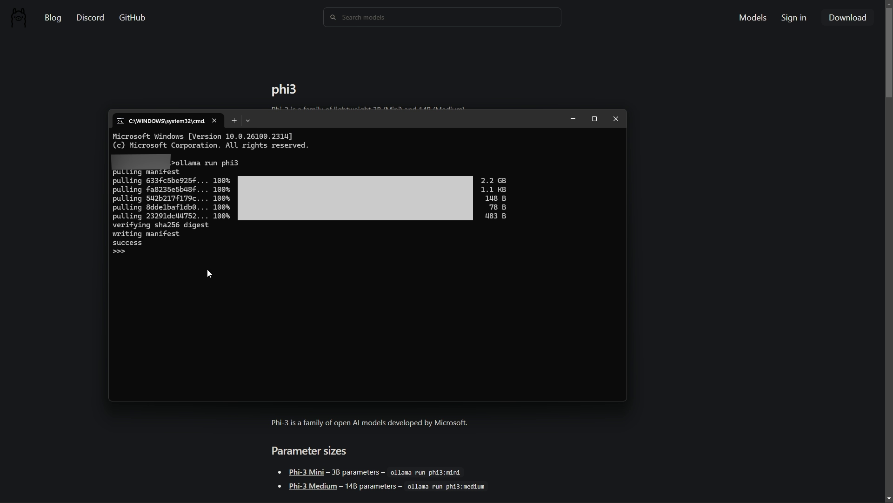
{"action": "mouse_move", "coordinate": [221, 257]}
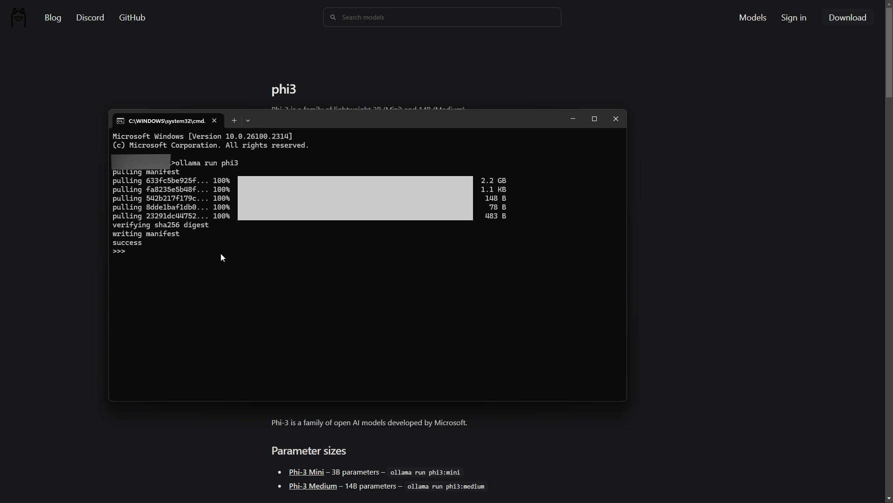
{"action": "mouse_move", "coordinate": [222, 272]}
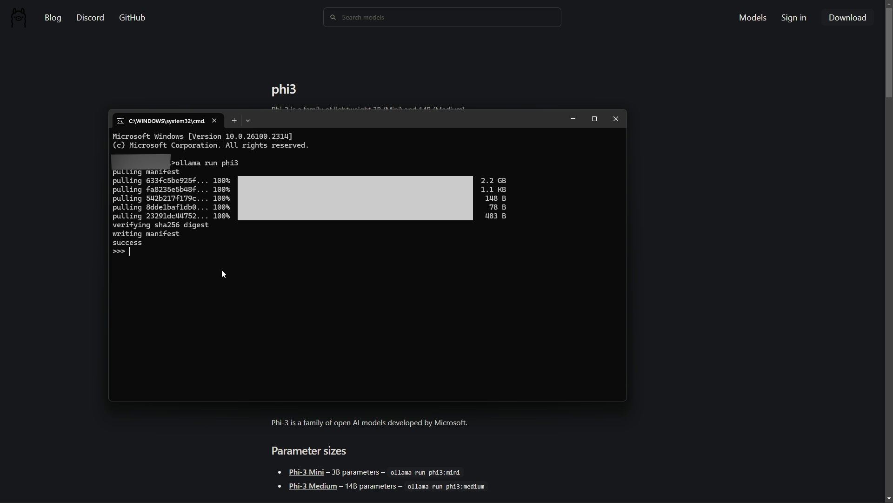
Send a 'hello' greeting to phi3 at the >>> prompt.
{"action": "type", "text": "ello"}
{"action": "type", "text": "what is"}
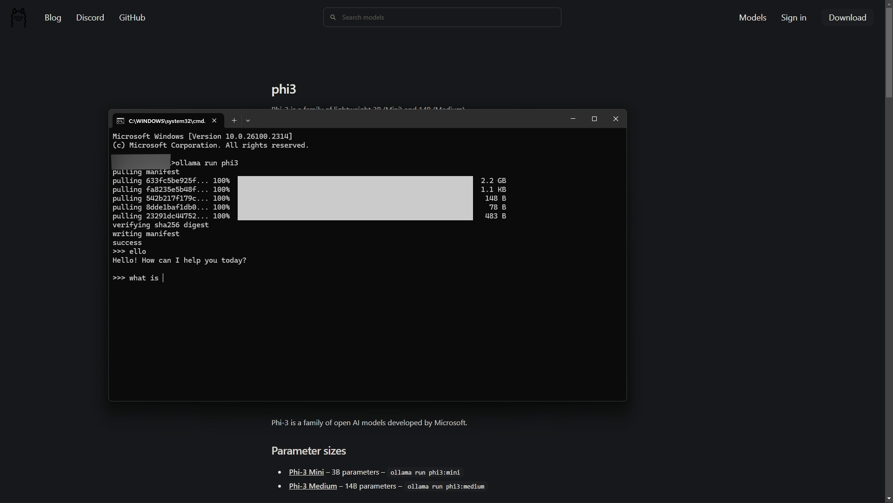
Ask phi3 'what is the third law of newton', then begin a slash command.
{"action": "type", "text": "the third"}
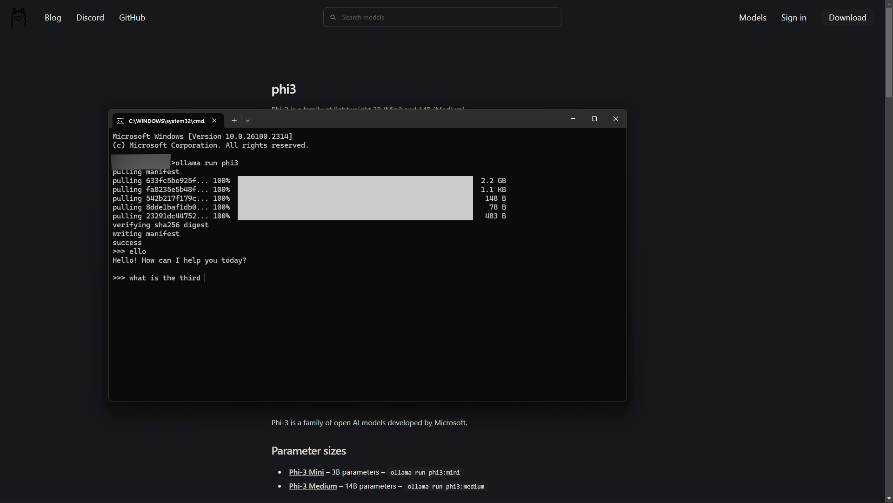
{"action": "type", "text": "law of"}
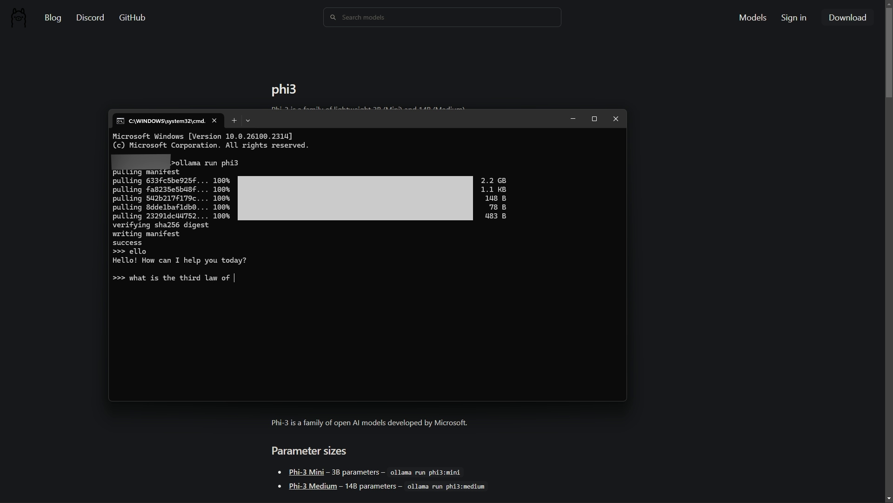
{"action": "type", "text": "newton"}
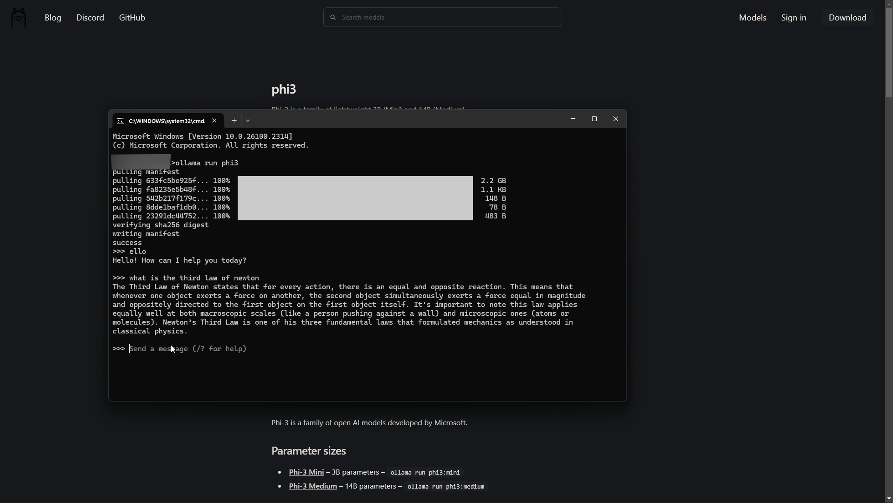
{"action": "mouse_move", "coordinate": [438, 275]}
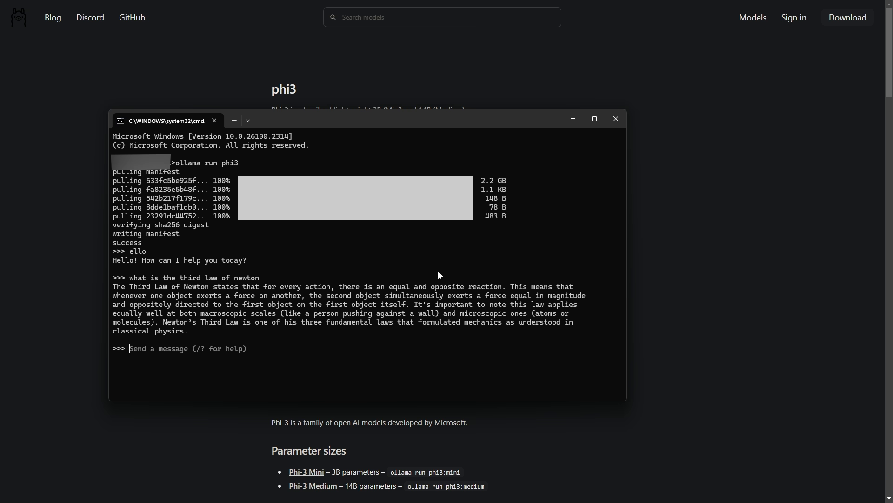
{"action": "type", "text": "/"}
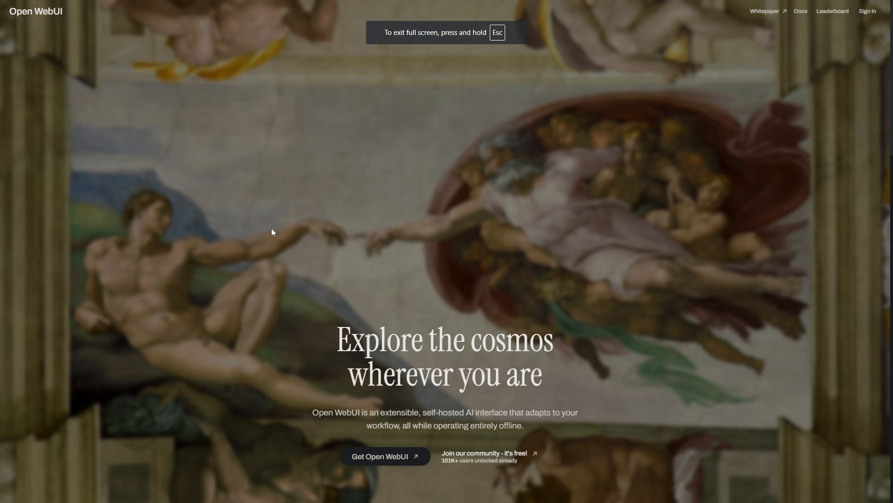
Scroll the openwebui.com homepage through Featured Models, tools and Top Models sections.
{"action": "scroll", "scroll_direction": "down", "scroll_amount": 3}
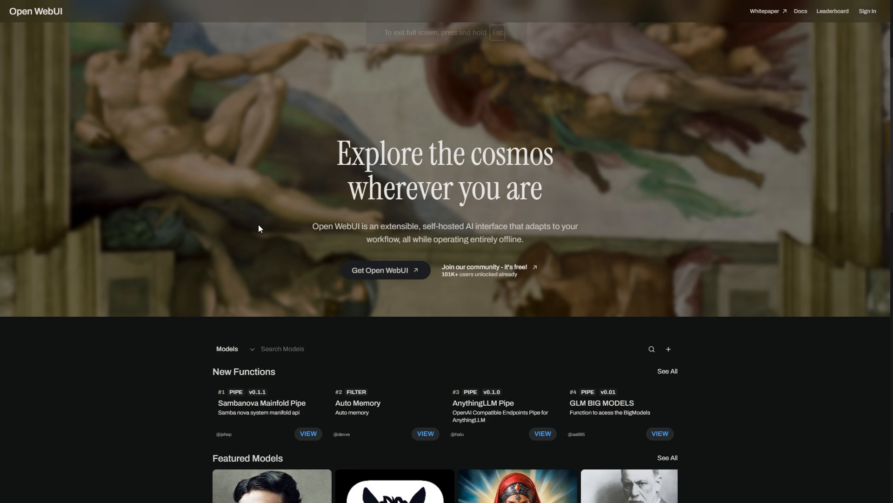
{"action": "scroll", "scroll_direction": "down", "scroll_amount": 3}
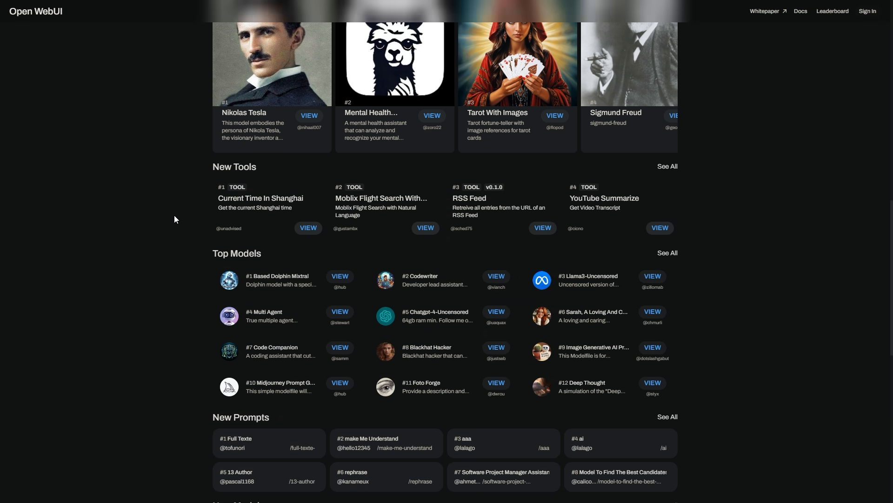
{"action": "scroll", "scroll_direction": "down", "scroll_amount": 3}
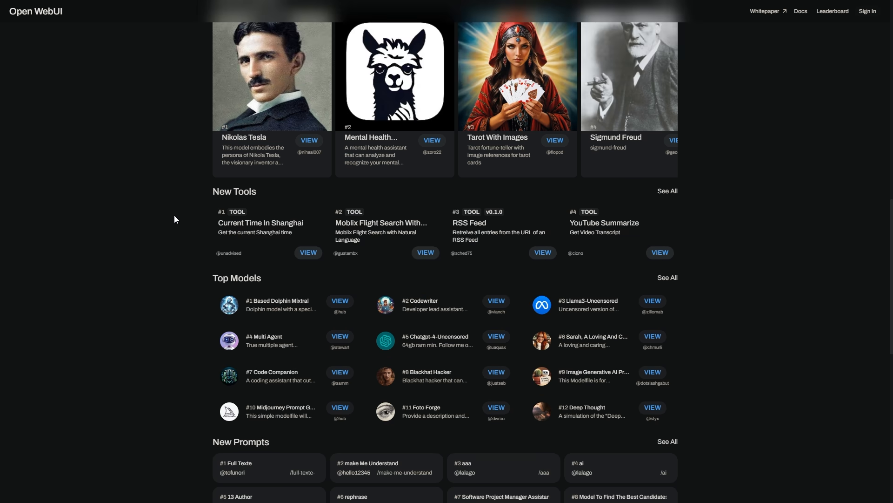
{"action": "scroll", "scroll_direction": "up", "scroll_amount": 3}
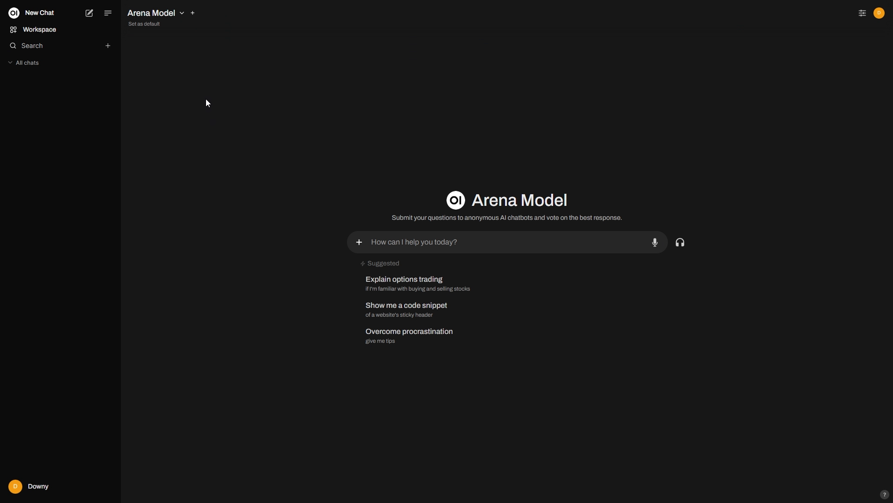
Ask phi3 'Tell me a random fun fact about the Roman Empire' in Open WebUI.
{"action": "left_click", "coordinate": [152, 12]}
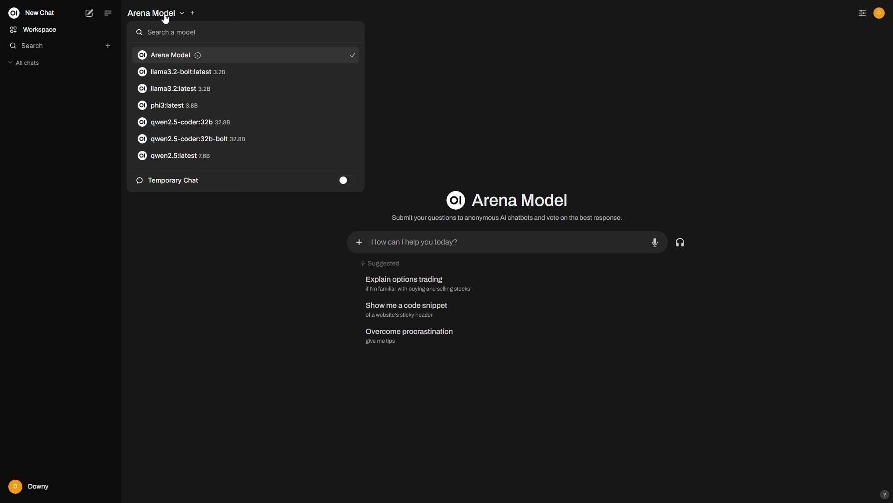
{"action": "mouse_move", "coordinate": [196, 245]}
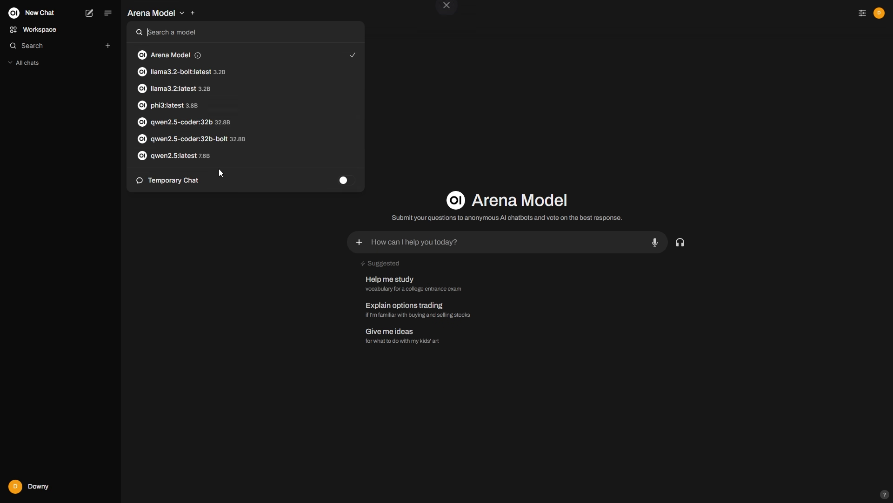
{"action": "left_click", "coordinate": [167, 105]}
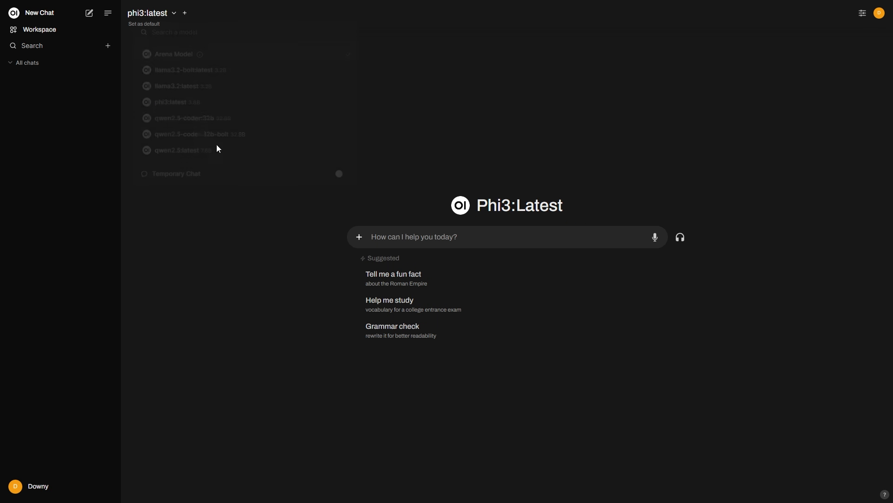
{"action": "type", "text": "Tell me a random fun fact about the Roman Empire"}
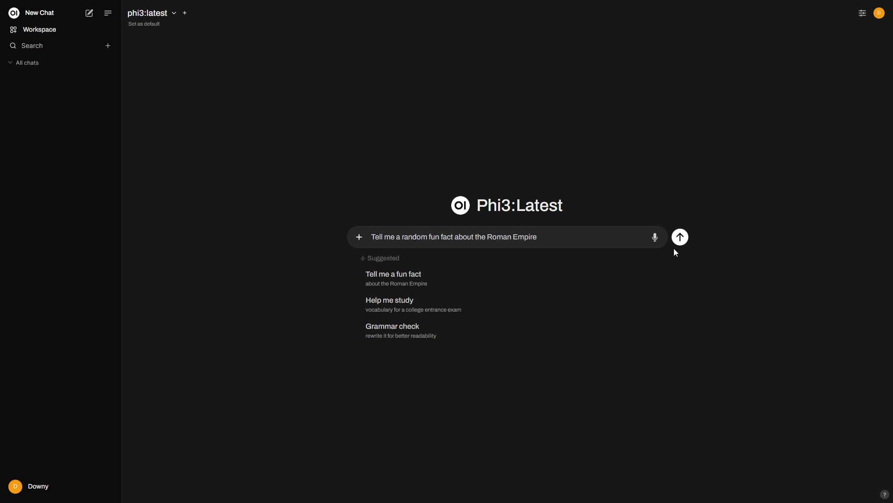
{"action": "left_click", "coordinate": [679, 237]}
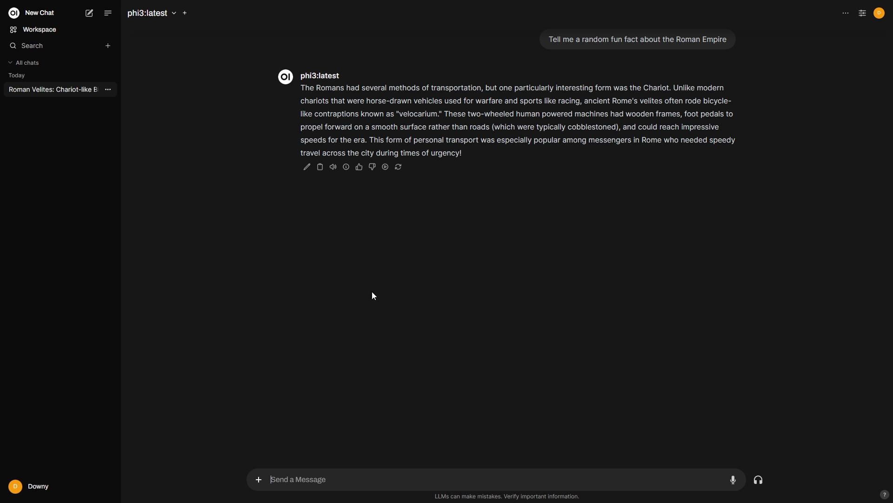
{"action": "mouse_move", "coordinate": [445, 328]}
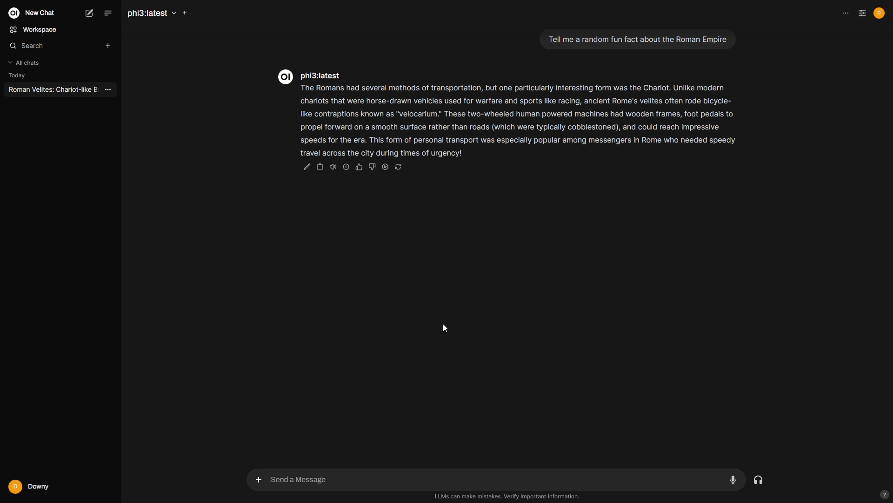
{"action": "mouse_move", "coordinate": [437, 316]}
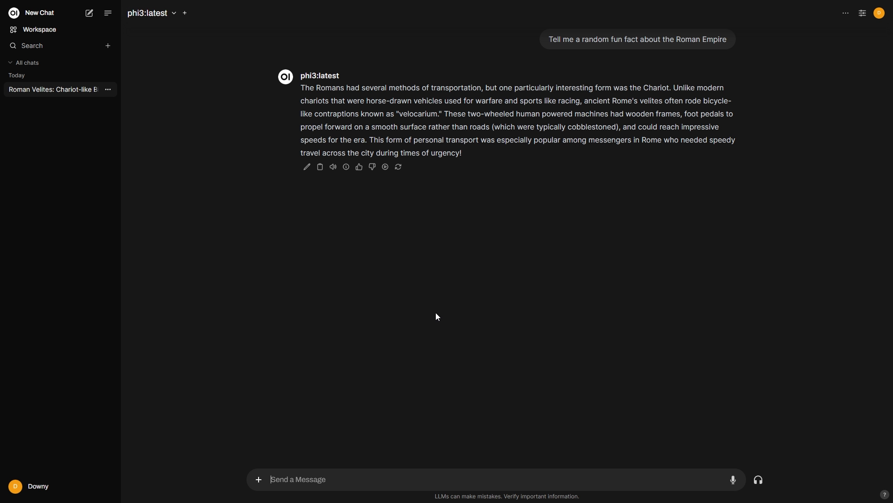
{"action": "mouse_move", "coordinate": [302, 295]}
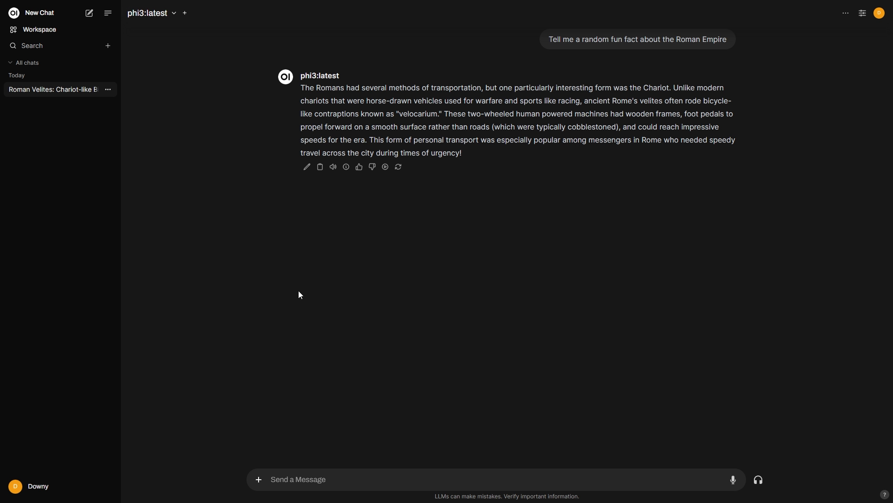
{"action": "mouse_move", "coordinate": [312, 293]}
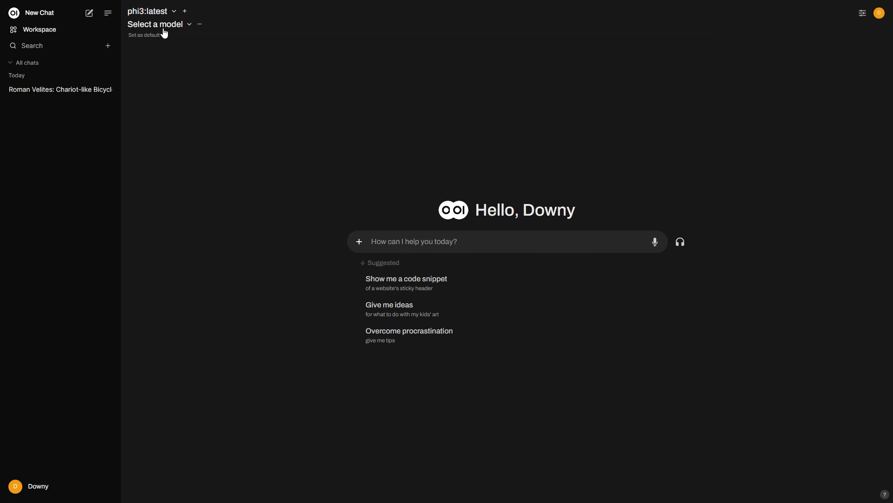
Add llama3.2:latest as a second model alongside phi3:latest in a new chat.
{"action": "left_click", "coordinate": [153, 25]}
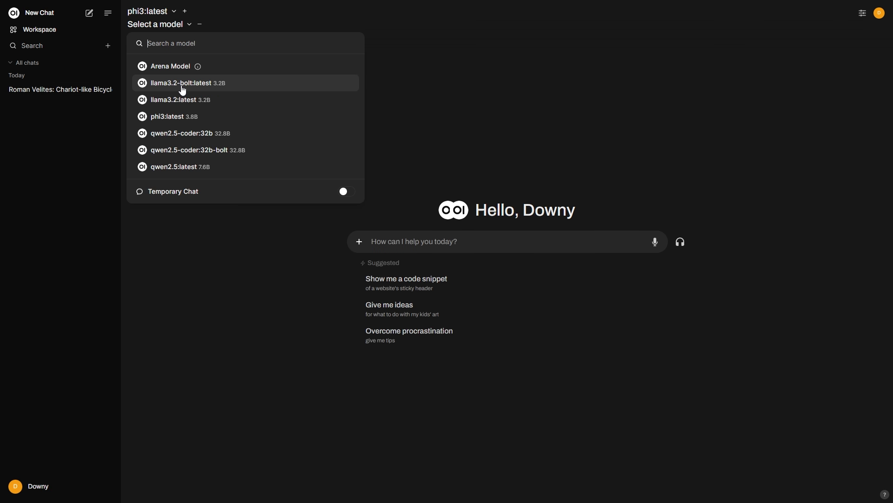
{"action": "left_click", "coordinate": [173, 100]}
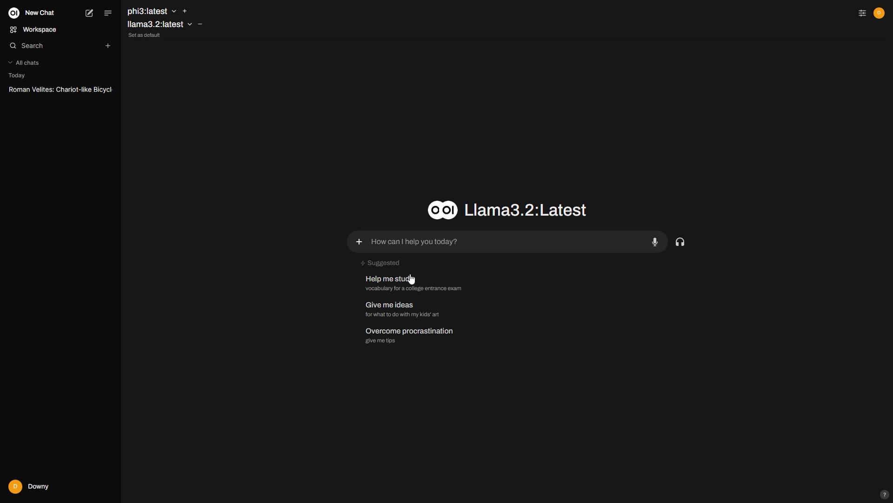
{"action": "mouse_move", "coordinate": [389, 309]}
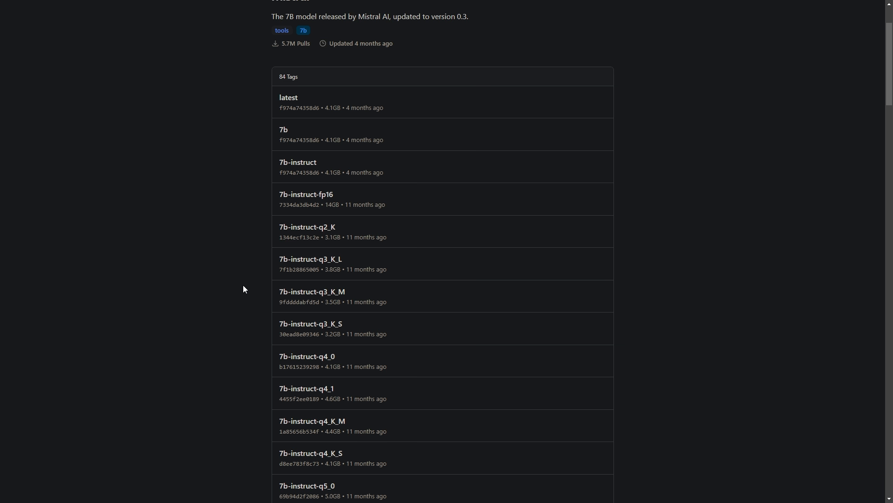
{"action": "scroll", "scroll_direction": "down", "scroll_amount": 3}
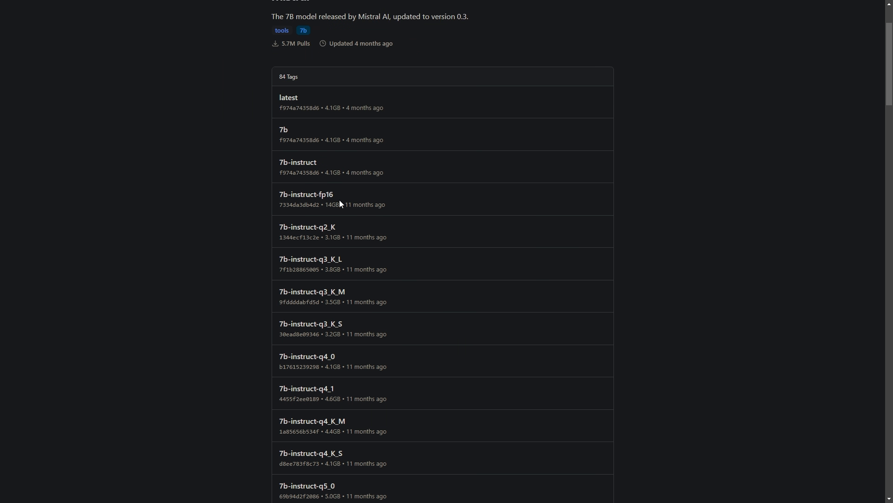
{"action": "mouse_move", "coordinate": [399, 216]}
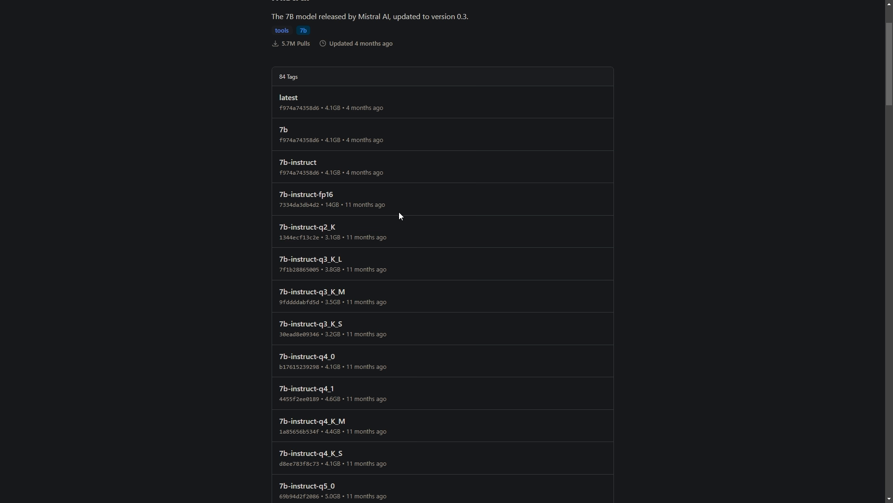
{"action": "scroll", "scroll_direction": "down", "scroll_amount": 3}
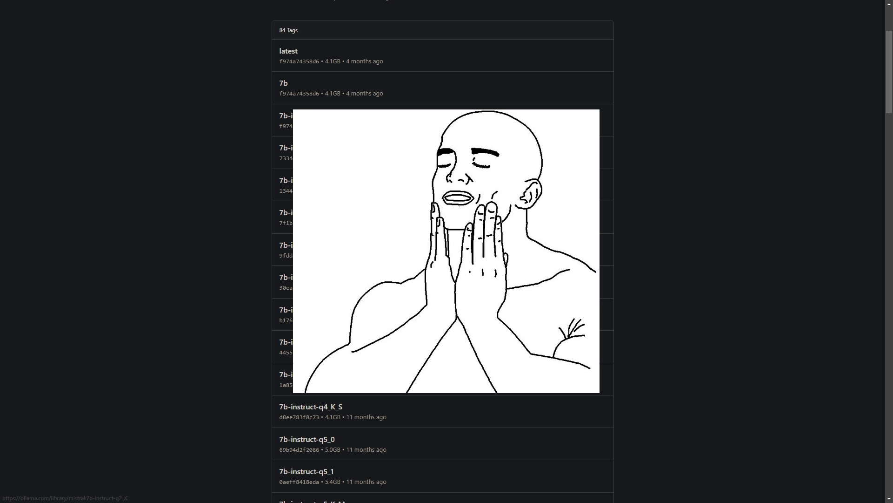
{"action": "mouse_move", "coordinate": [285, 212]}
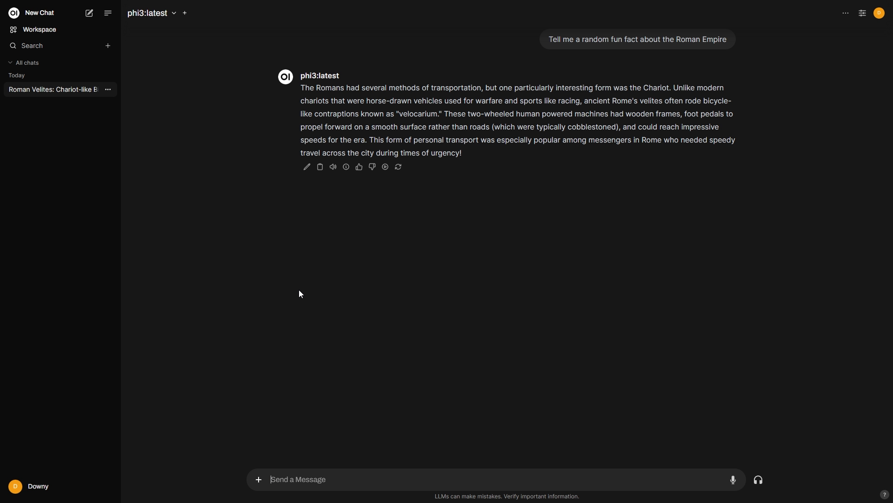
{"action": "mouse_move", "coordinate": [312, 291]}
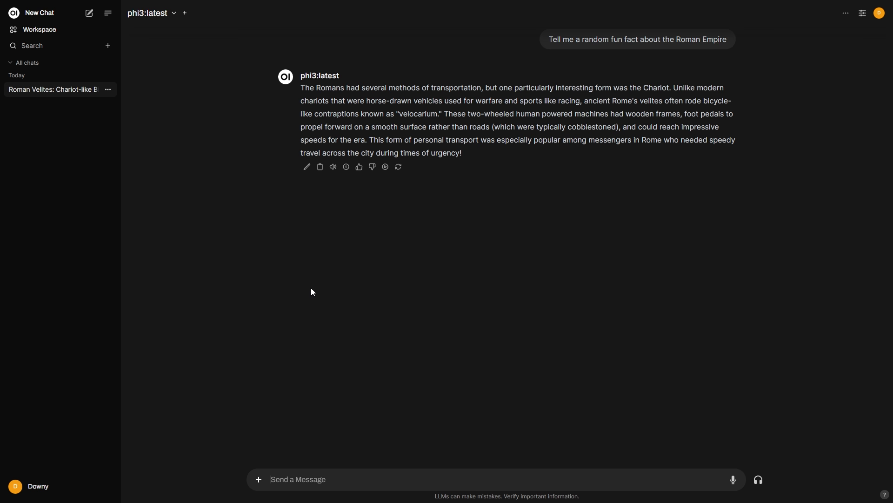
Add llama3.2:latest alongside phi3 as a second model for side-by-side answers.
{"action": "left_click", "coordinate": [150, 12]}
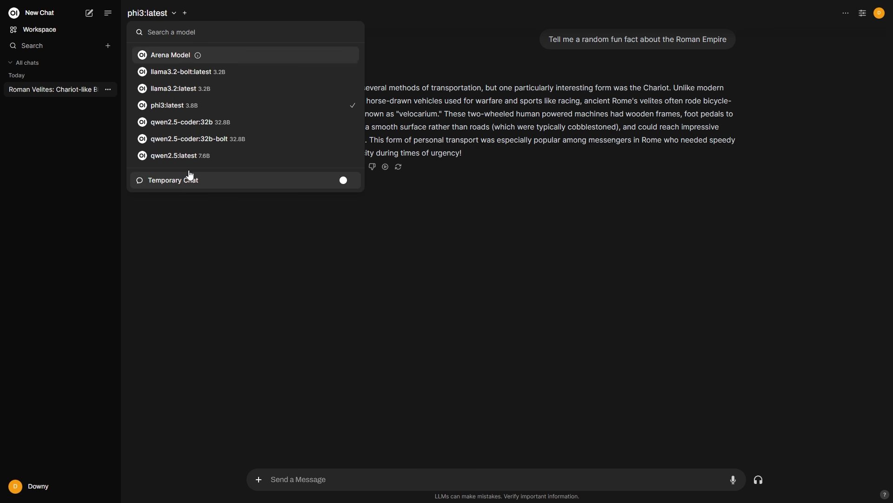
{"action": "left_click", "coordinate": [201, 242]}
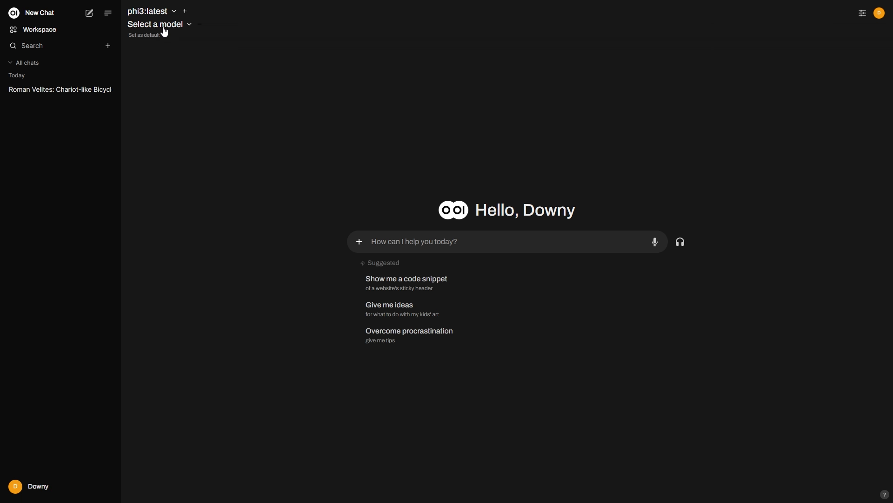
{"action": "left_click", "coordinate": [155, 24]}
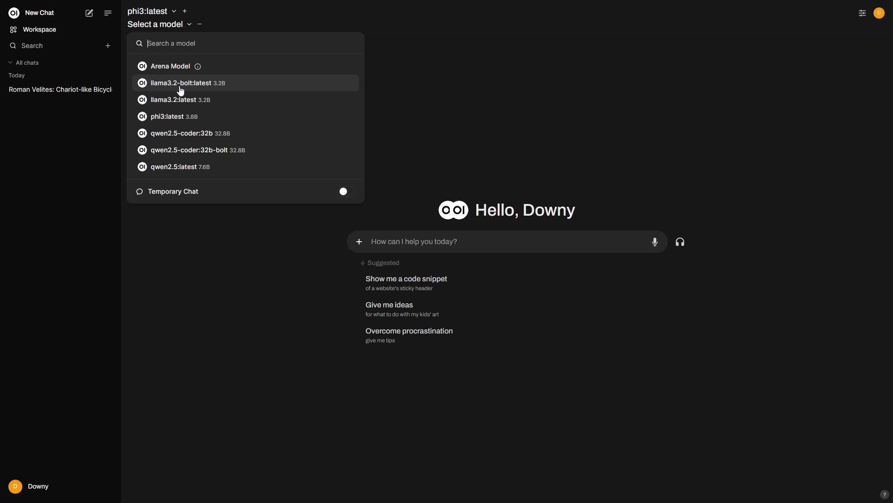
{"action": "left_click", "coordinate": [173, 100]}
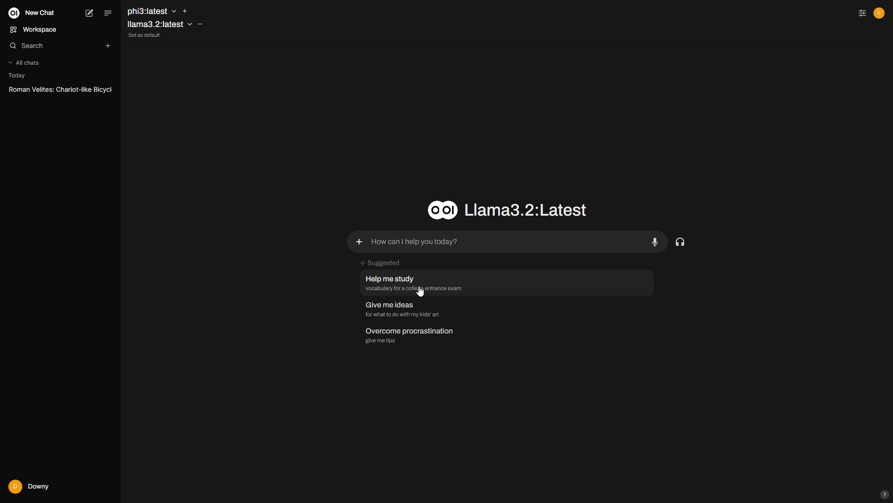
{"action": "mouse_move", "coordinate": [389, 308]}
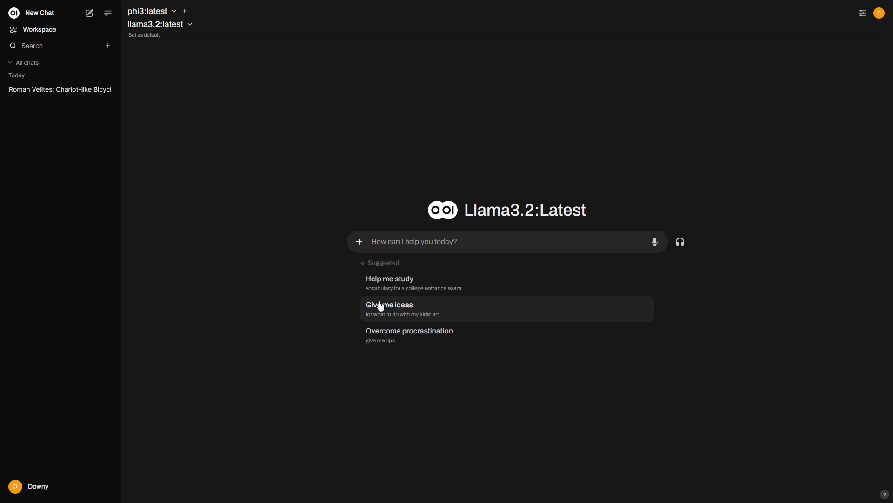
Ask both models the kids' art ideas question and review their side-by-side answers.
{"action": "left_click", "coordinate": [389, 308]}
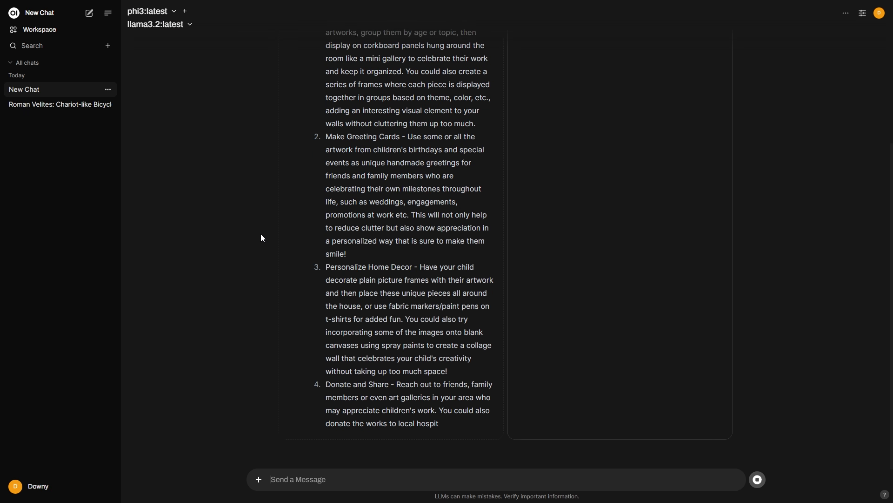
{"action": "scroll", "scroll_direction": "down", "scroll_amount": 3}
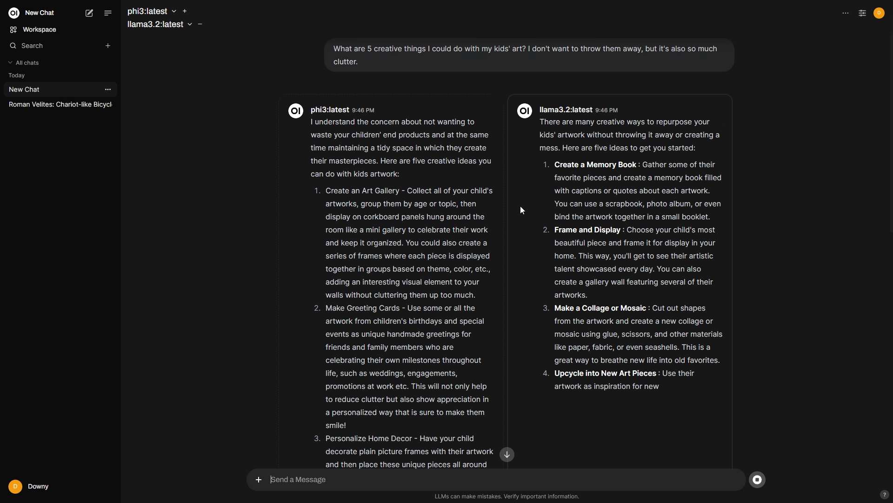
{"action": "scroll", "scroll_direction": "down", "scroll_amount": 3}
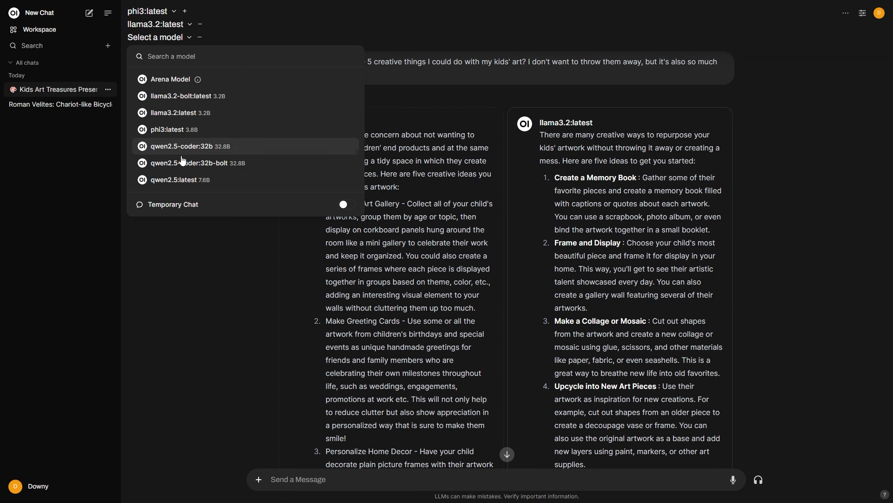
Add qwen2.5:latest as the third model and enter the Roman Empire fun-fact question.
{"action": "left_click", "coordinate": [180, 180]}
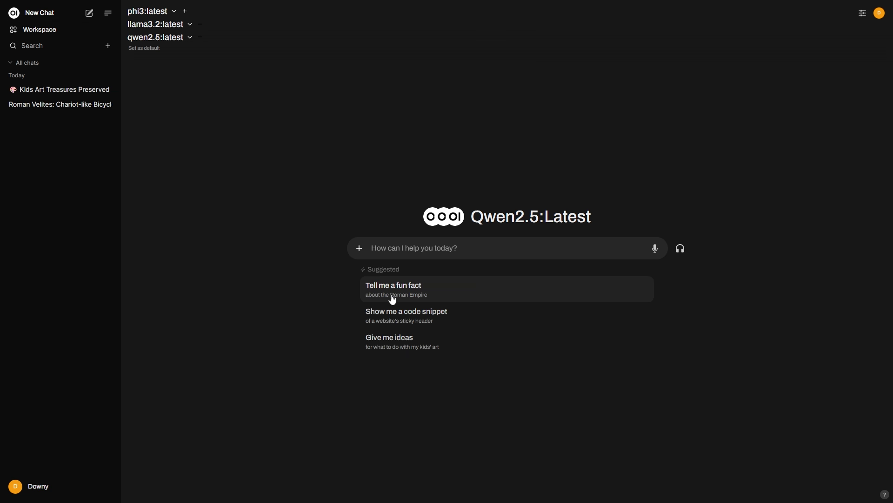
{"action": "left_click", "coordinate": [393, 290]}
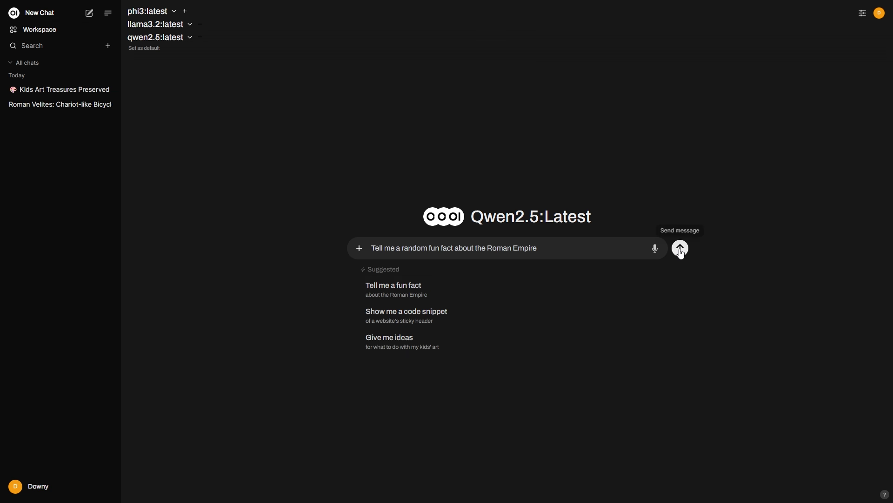